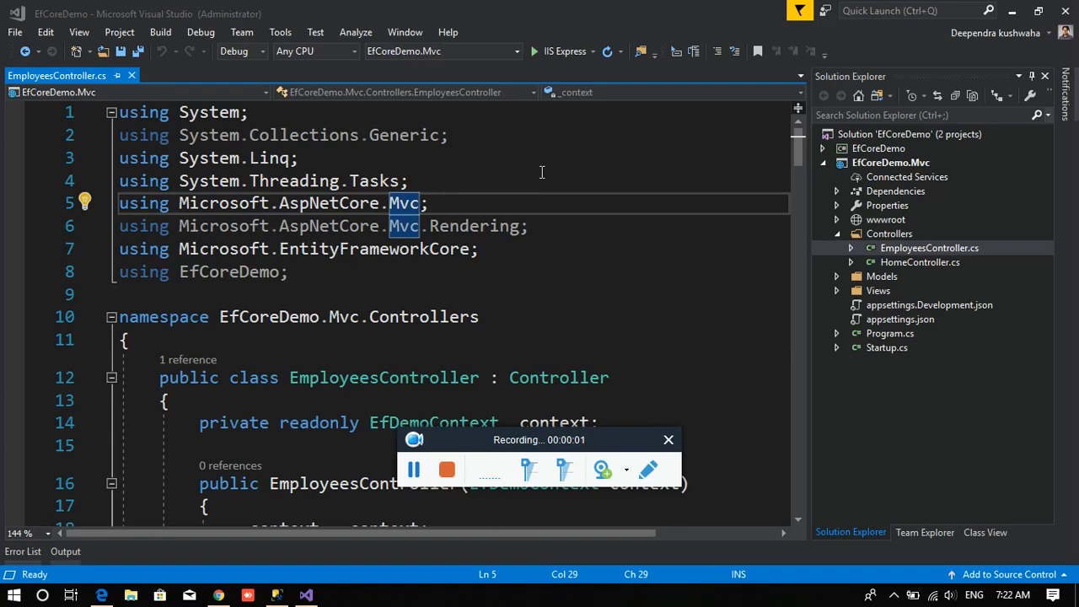
{"action": "mouse_move", "coordinate": [563, 352]}
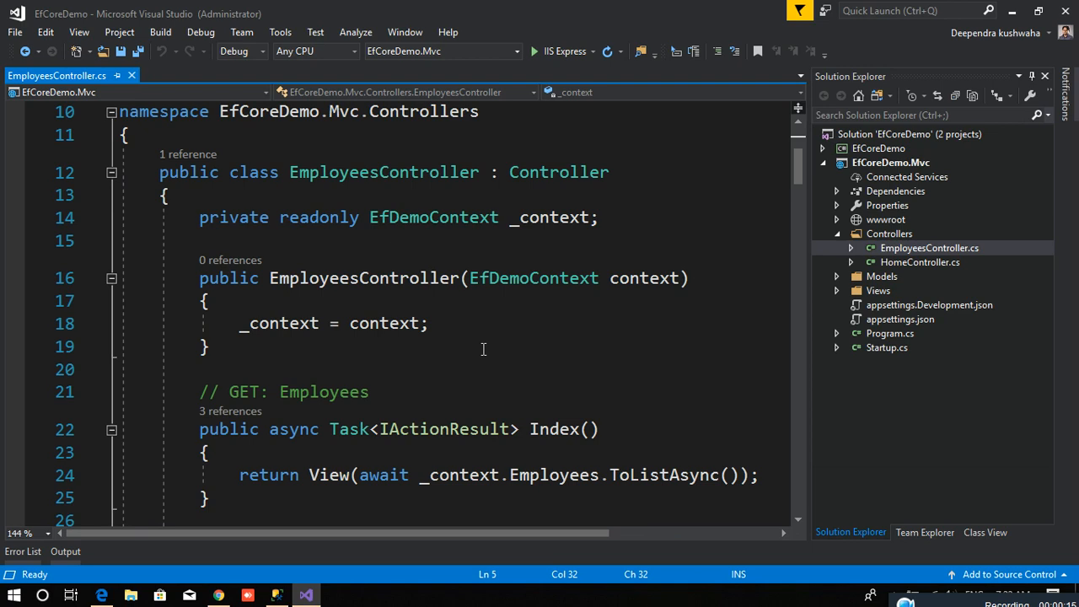
- Review EmployeesController.cs and run the EfCoreDemo.Mvc app with IIS Express in Chrome
{"action": "left_click", "coordinate": [430, 324]}
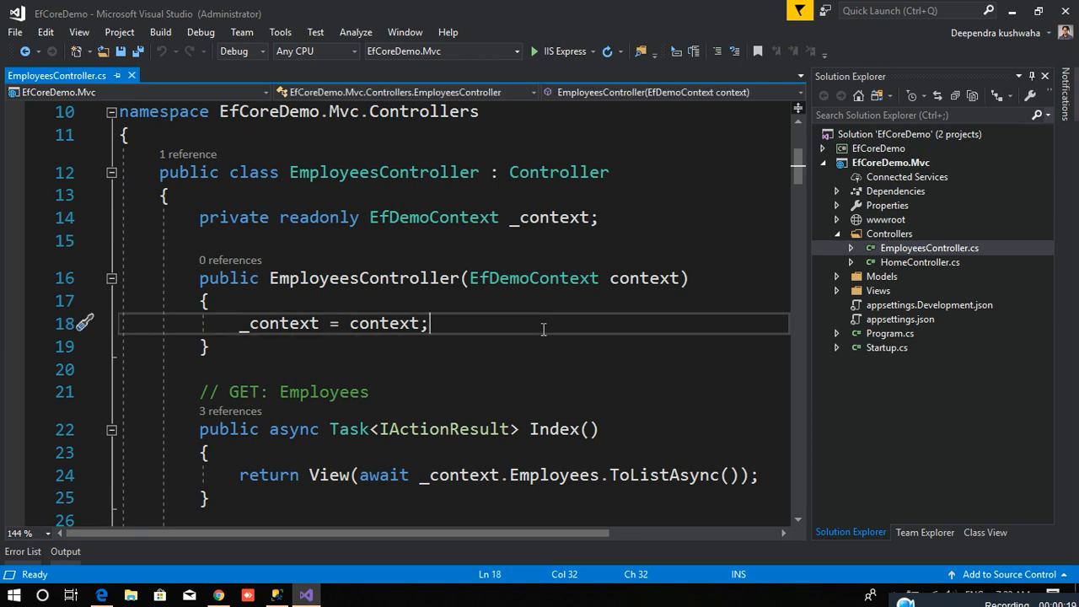
{"action": "left_click", "coordinate": [890, 233]}
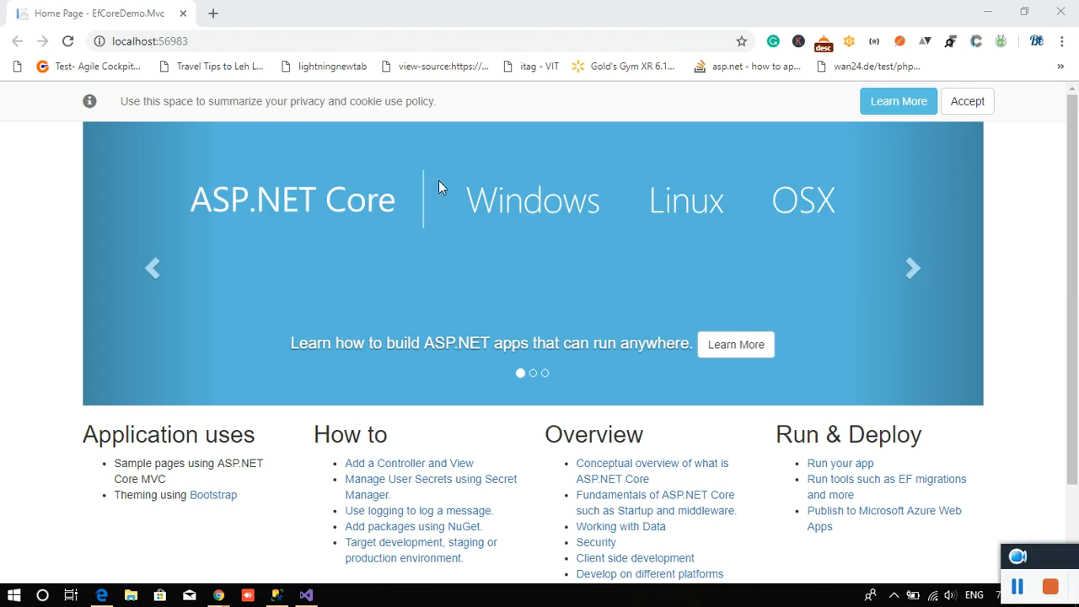
- Go to /employees and start a new employee named Deependra in the Create form
{"action": "type", "text": "employees"}
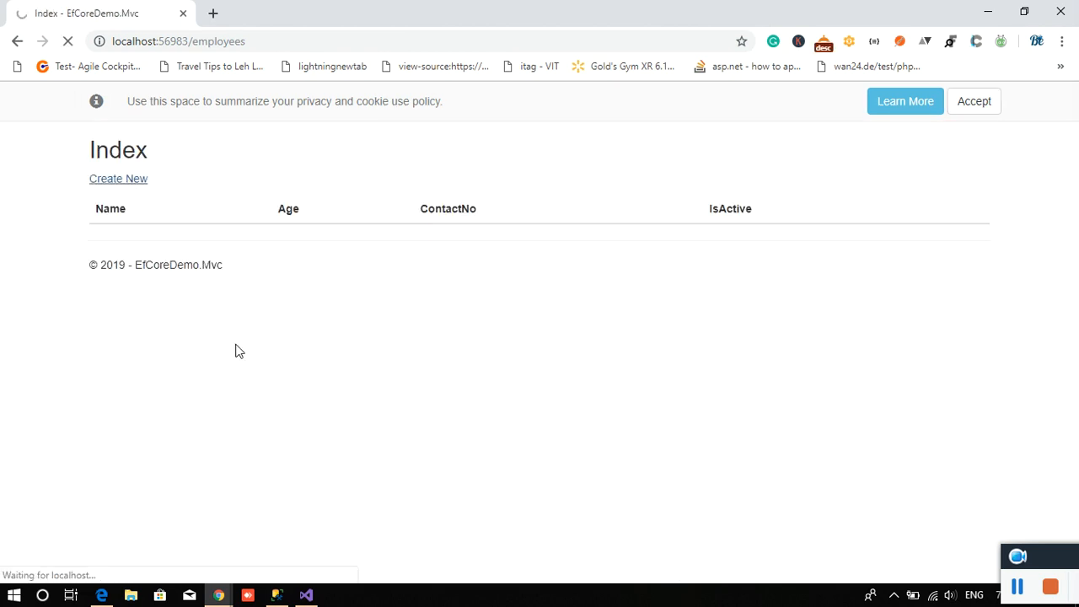
{"action": "left_click", "coordinate": [118, 179]}
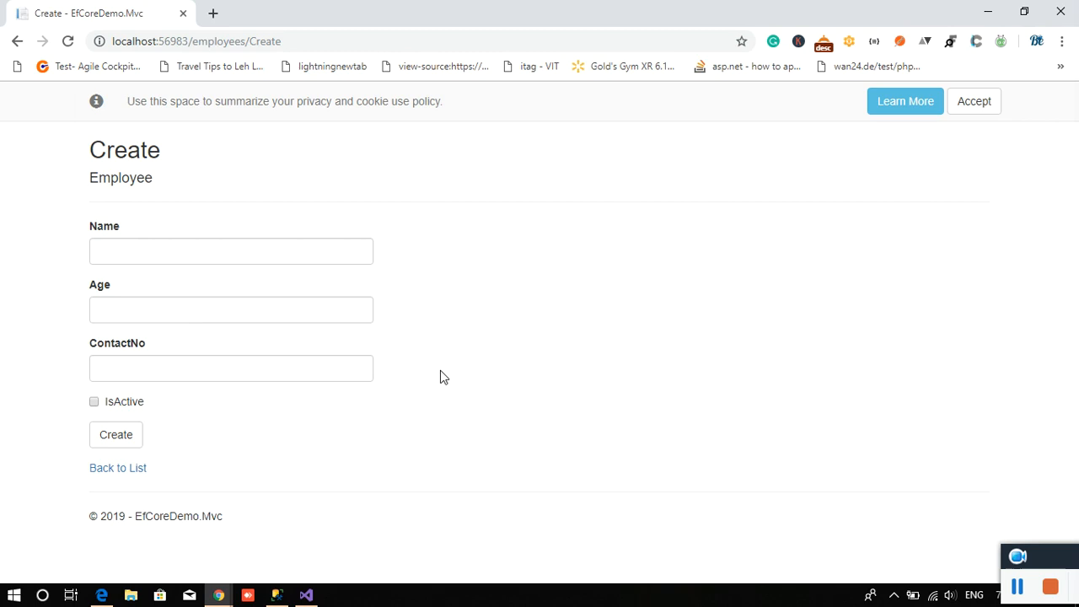
{"action": "left_click", "coordinate": [231, 250]}
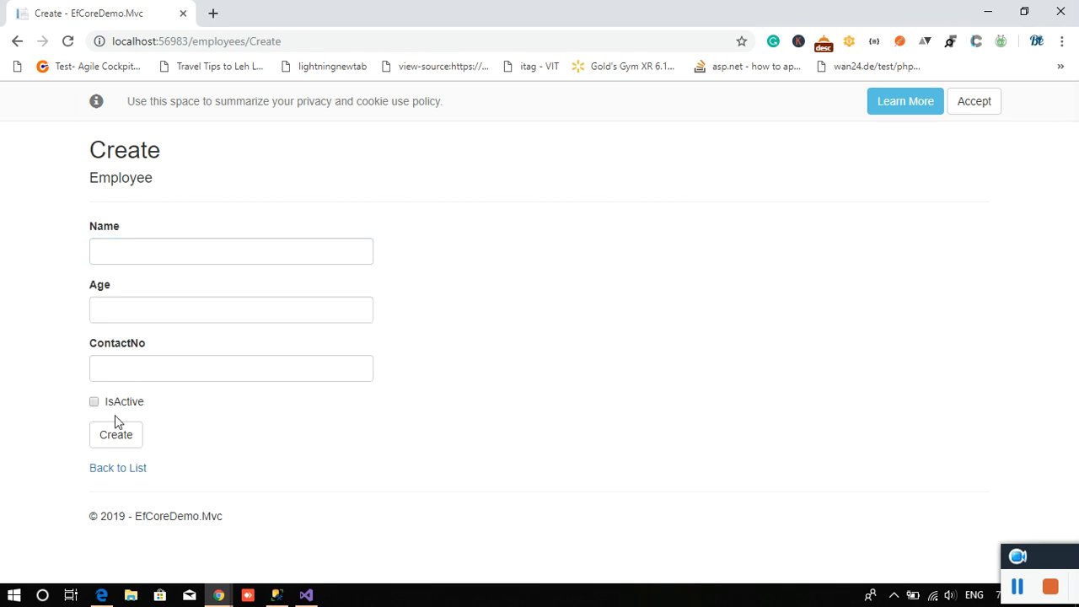
{"action": "mouse_move", "coordinate": [172, 405]}
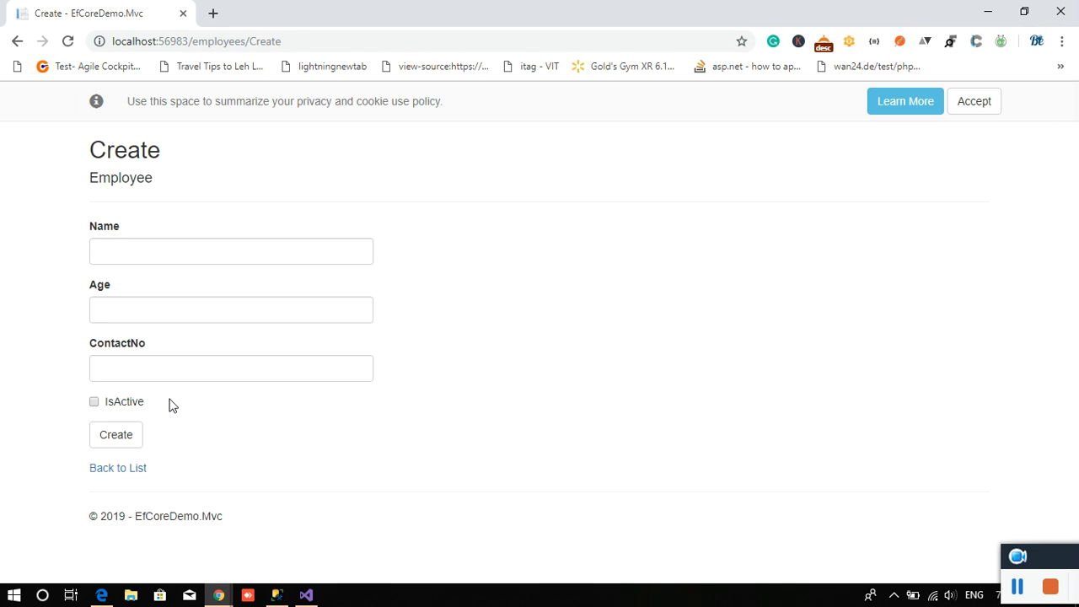
{"action": "type", "text": "Deependra"}
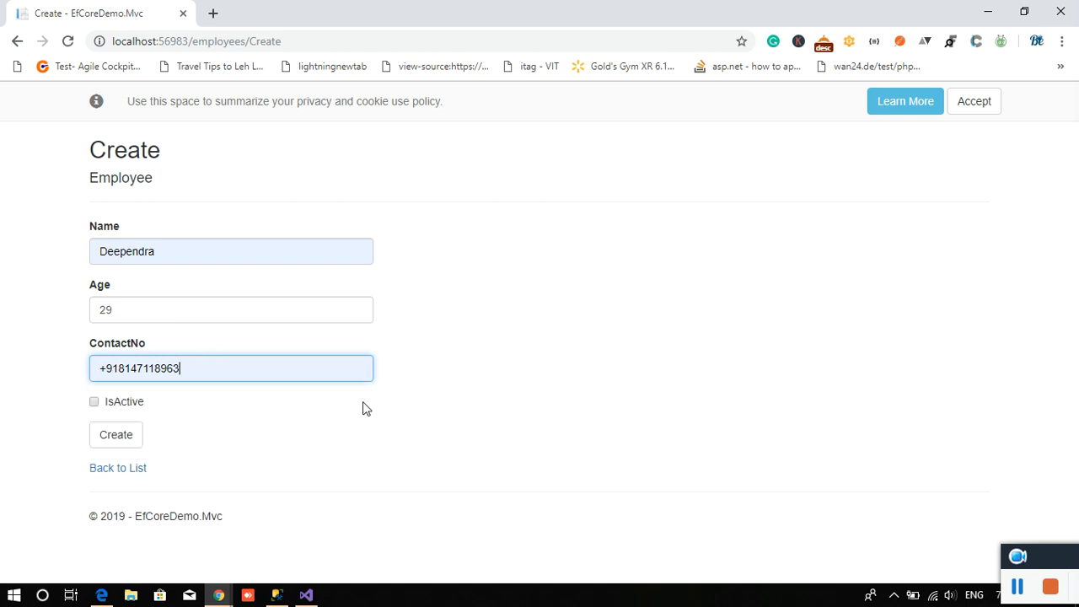
- Mark Deependra as active, create the record, and return to the controller code
{"action": "left_click", "coordinate": [95, 401]}
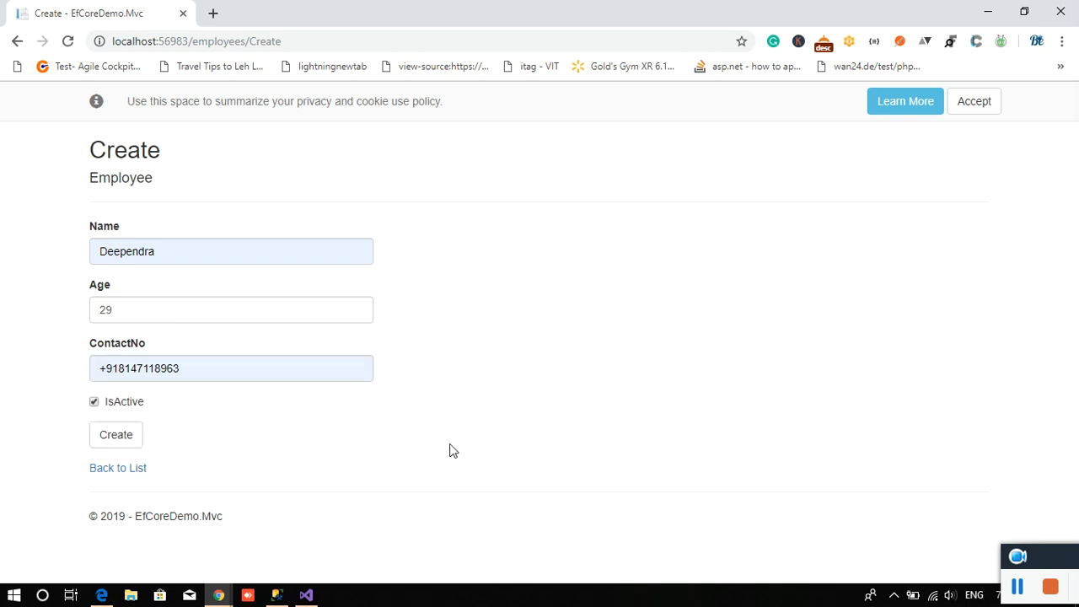
{"action": "left_click", "coordinate": [115, 435]}
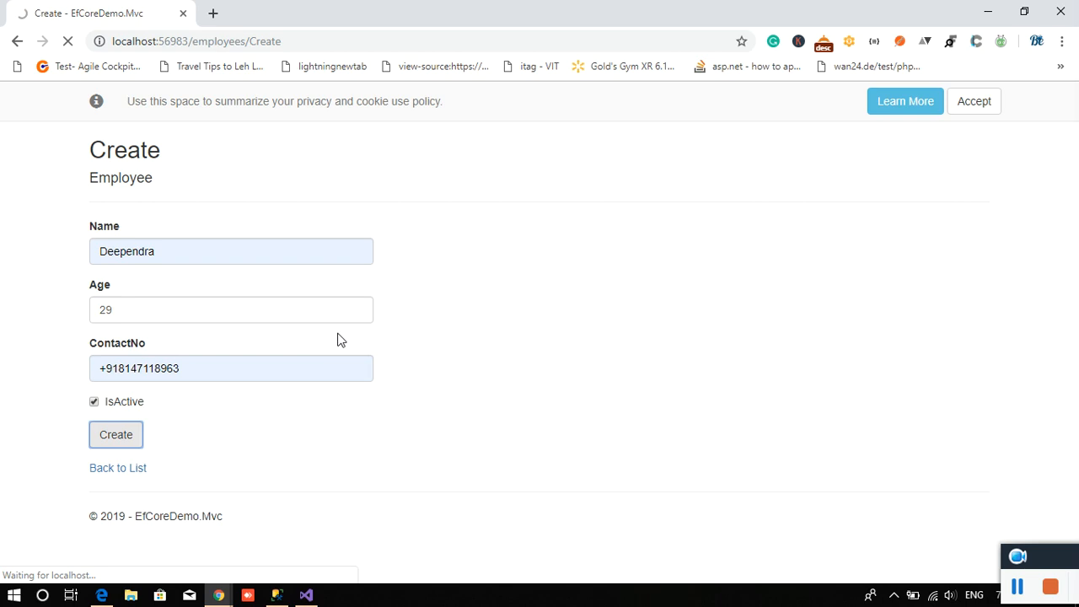
{"action": "left_click", "coordinate": [115, 435]}
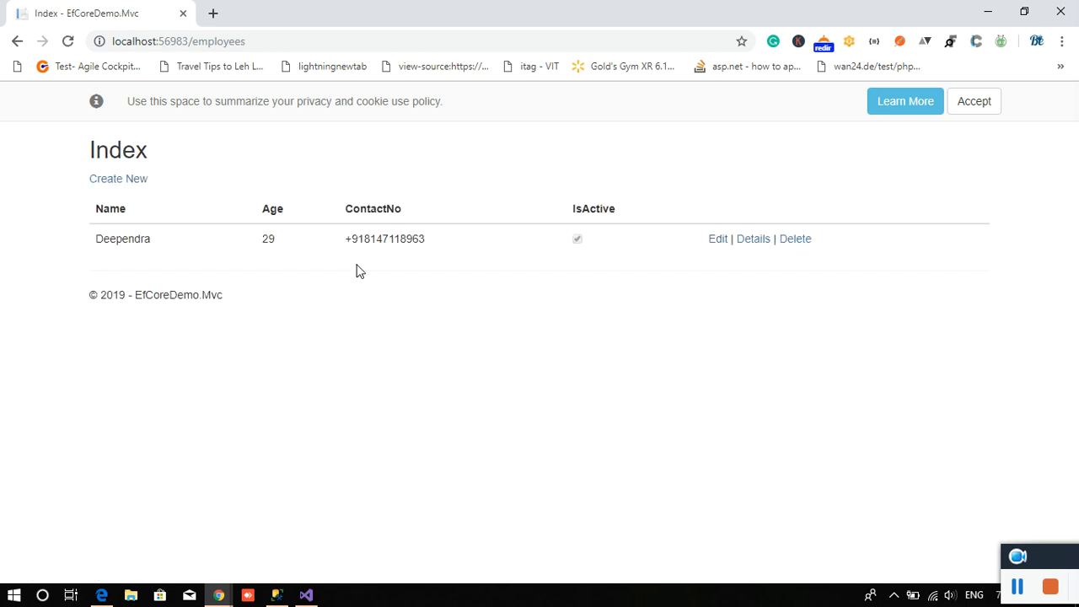
{"action": "left_click", "coordinate": [307, 595]}
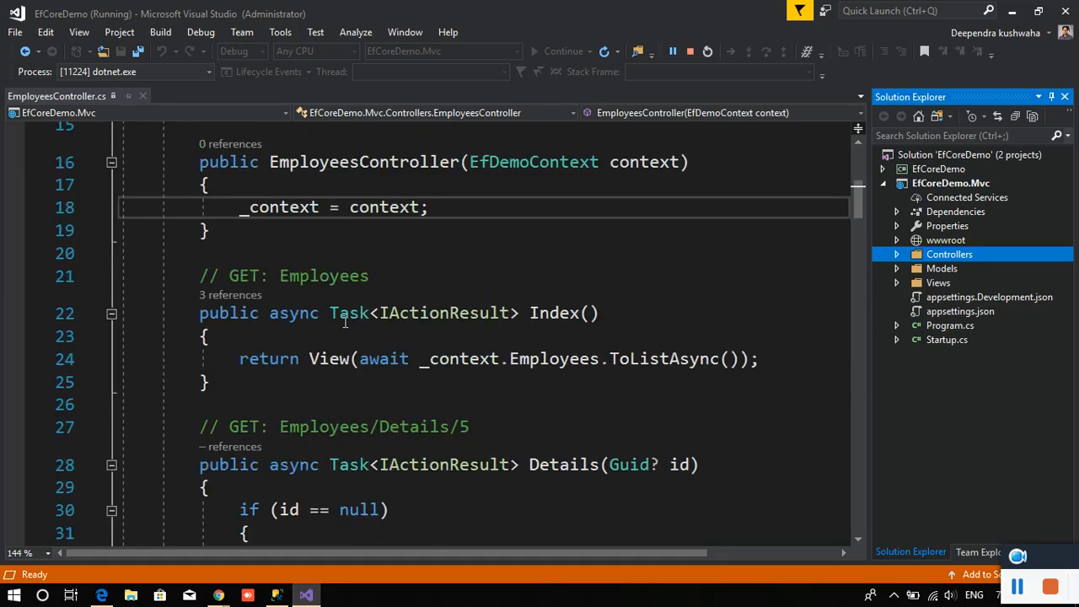
- Inspect the _context.Employees query in the Index action, then return to the employees list in Chrome
{"action": "double_click", "coordinate": [553, 358]}
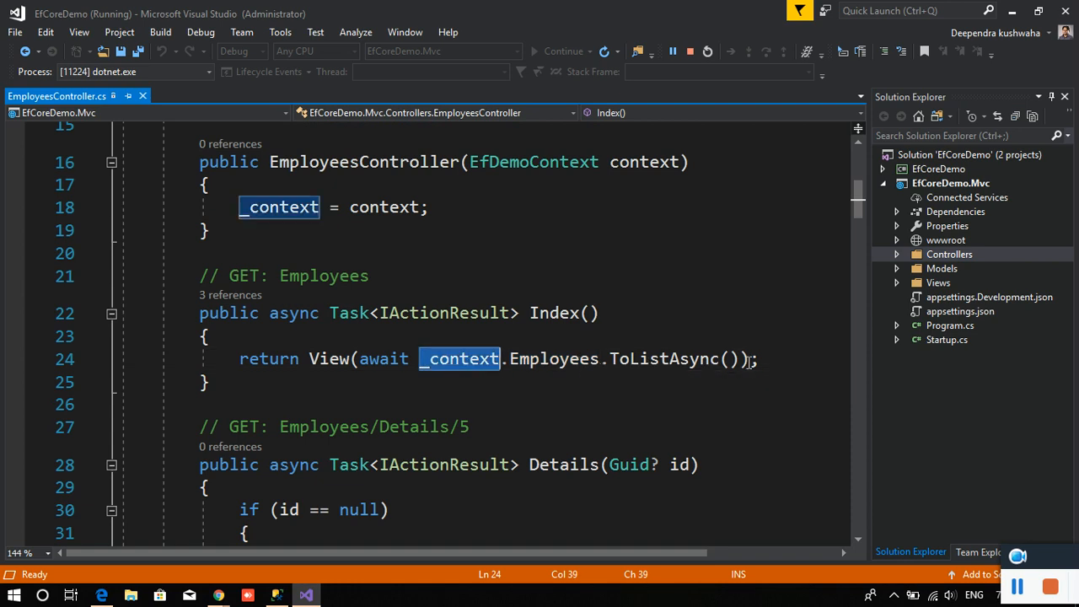
{"action": "double_click", "coordinate": [553, 357]}
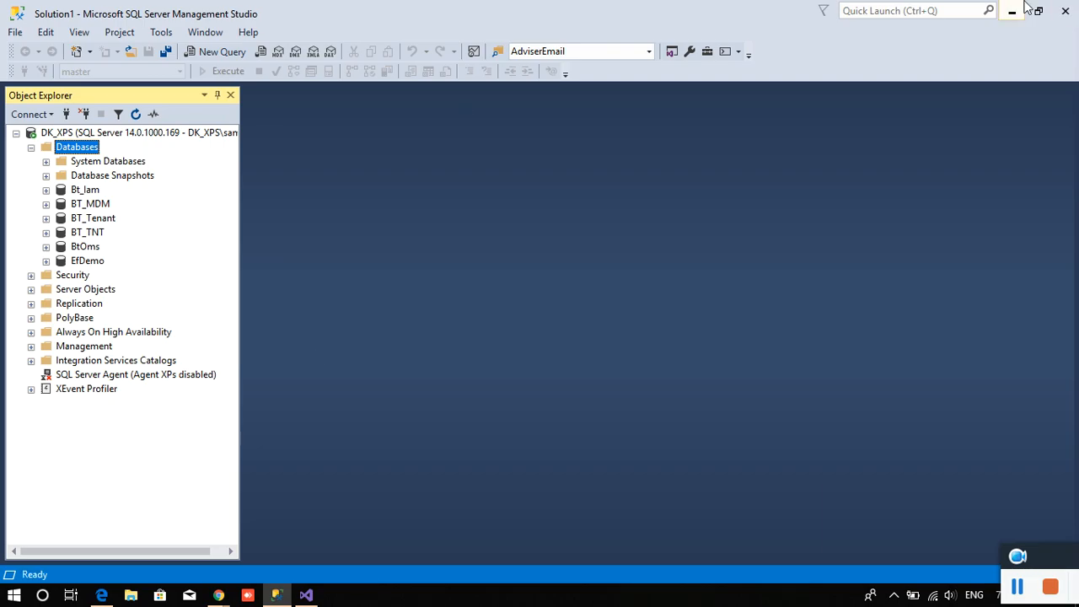
{"action": "left_click", "coordinate": [307, 595]}
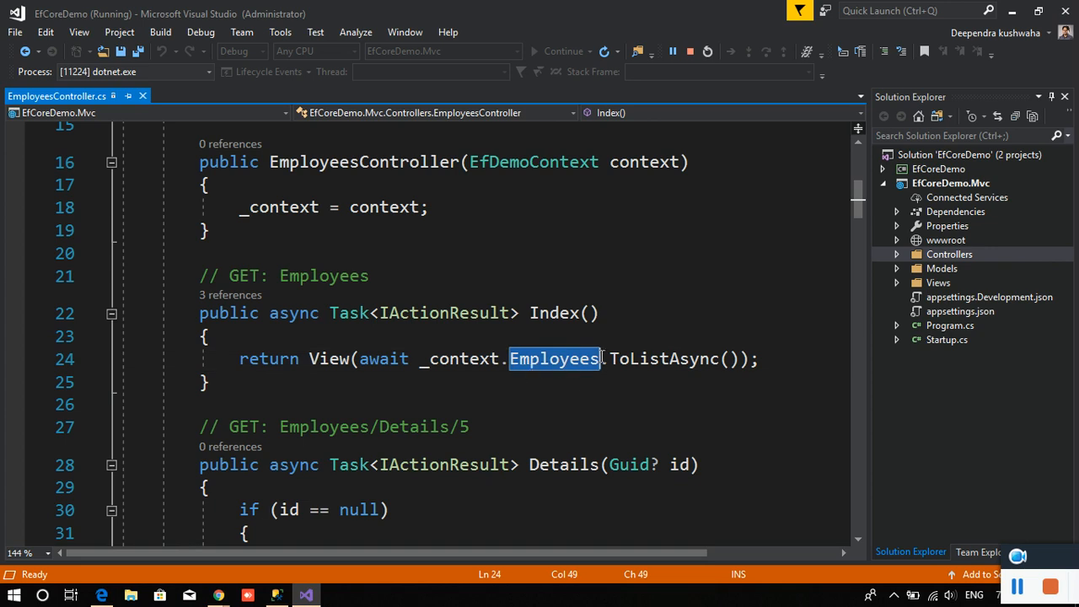
{"action": "mouse_move", "coordinate": [553, 357]}
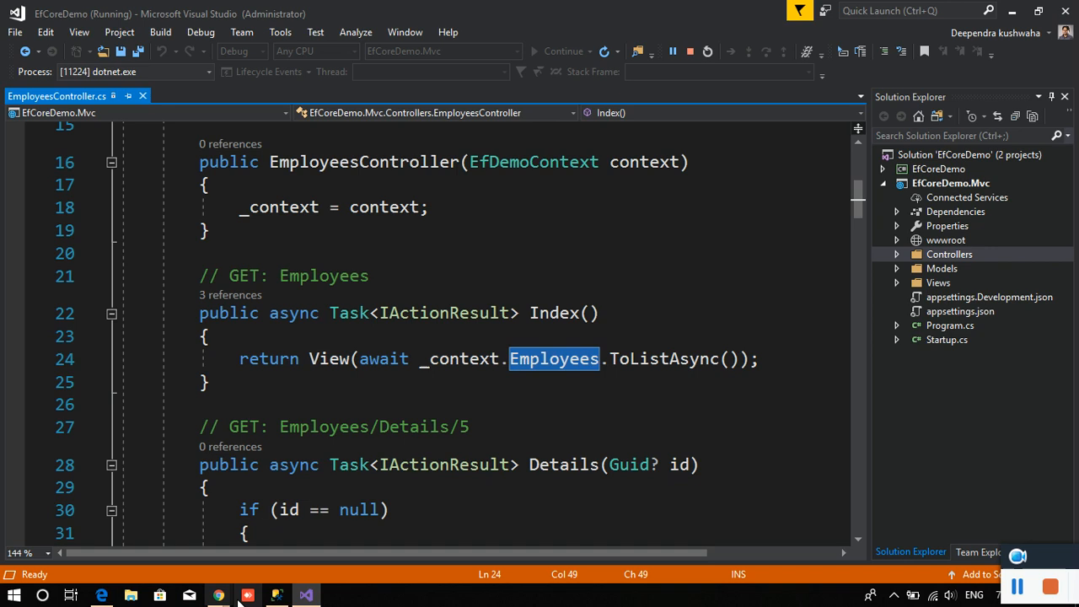
{"action": "left_click", "coordinate": [220, 595]}
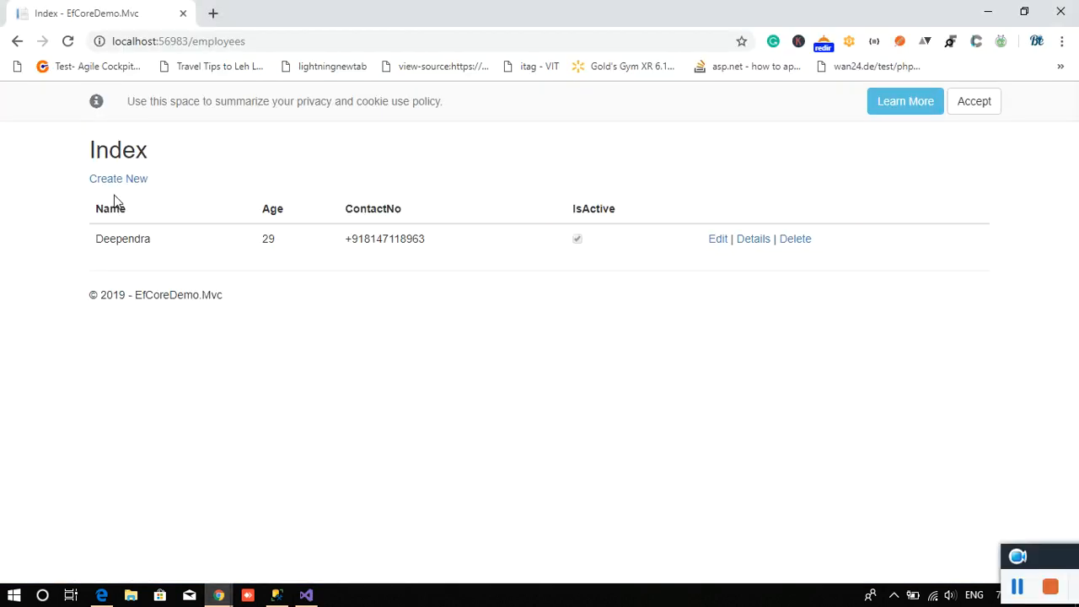
- Create a second employee DK, age 29, contact 829383878, left inactive, so the list shows two records
{"action": "left_click", "coordinate": [118, 179]}
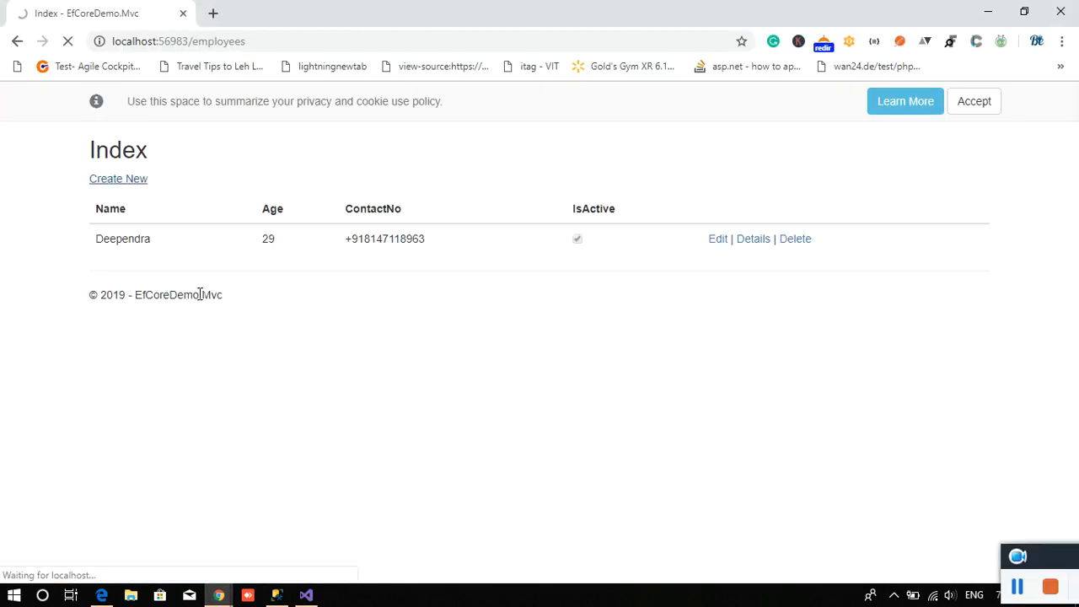
{"action": "left_click", "coordinate": [118, 179]}
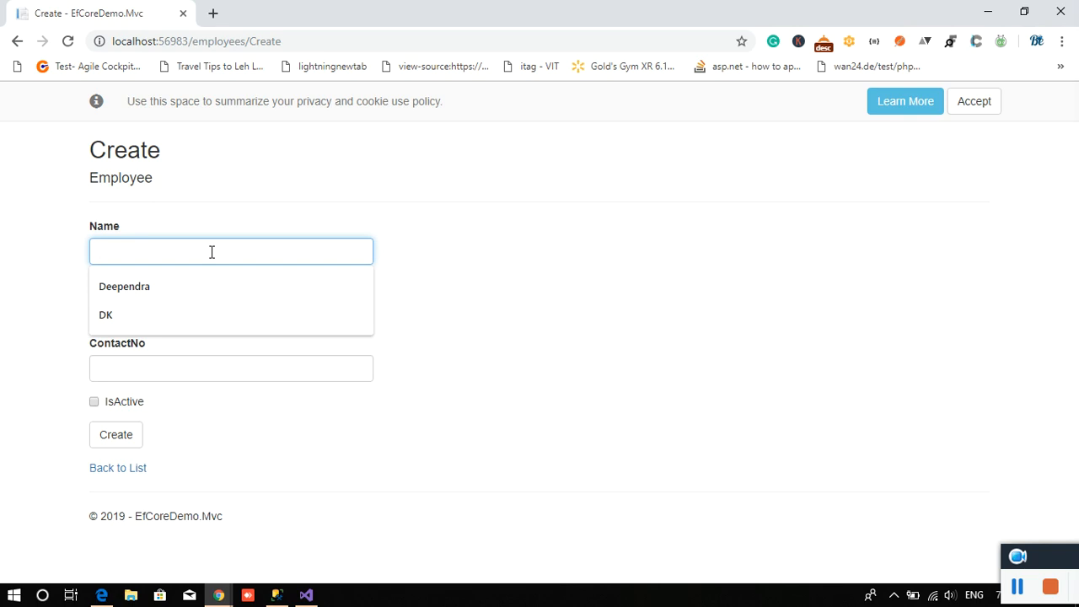
{"action": "left_click", "coordinate": [105, 316]}
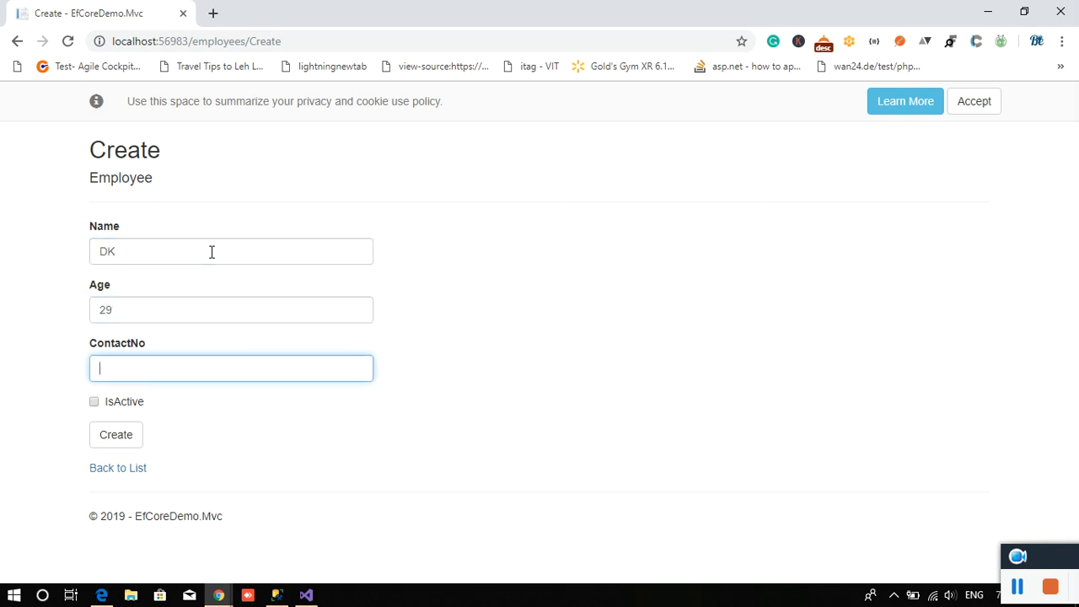
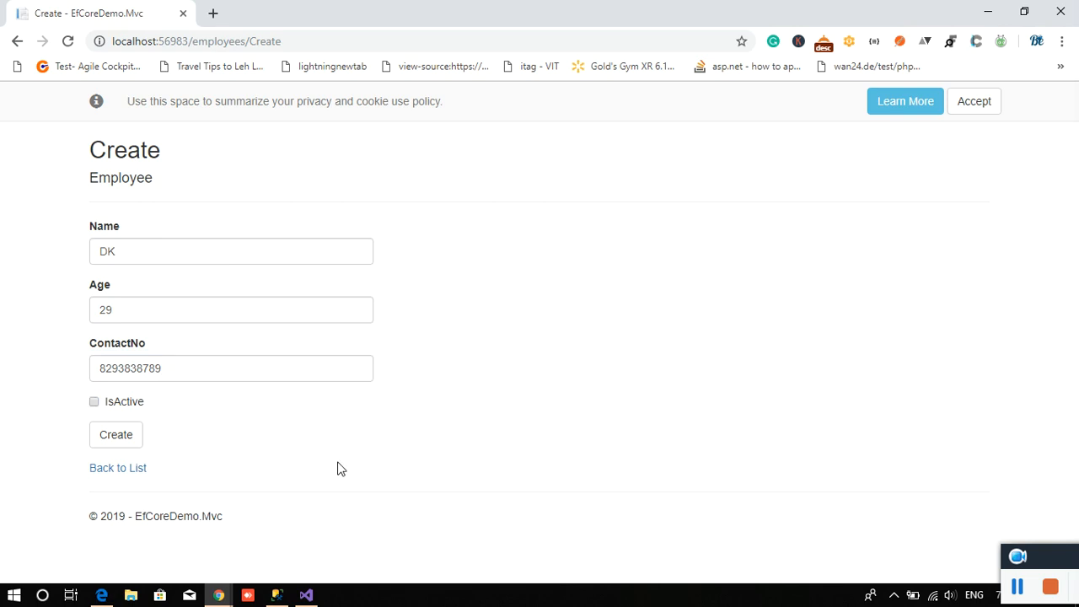
{"action": "mouse_move", "coordinate": [142, 293]}
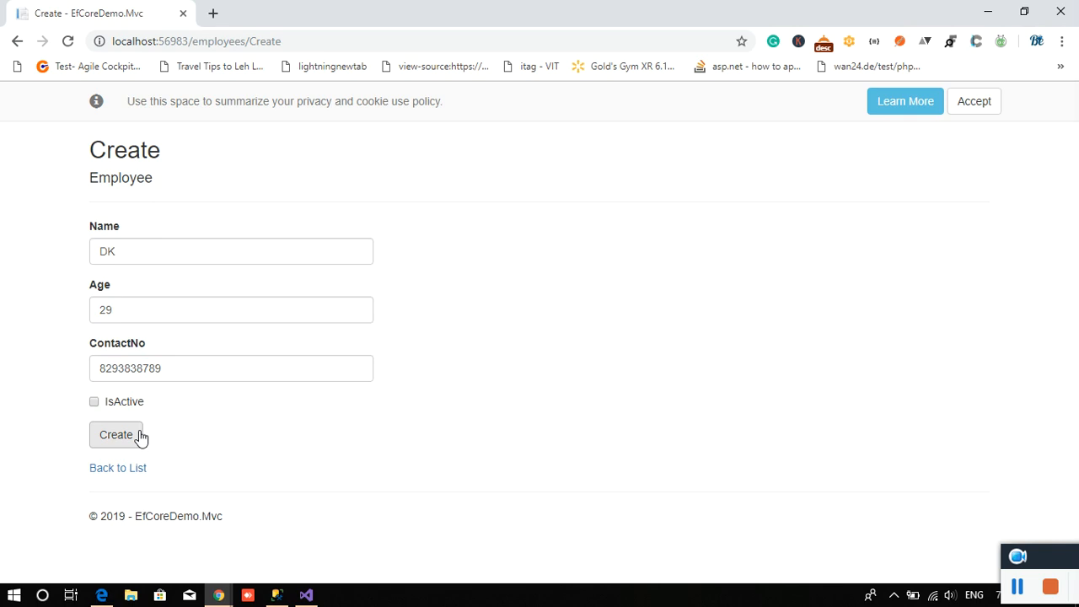
{"action": "left_click", "coordinate": [114, 435]}
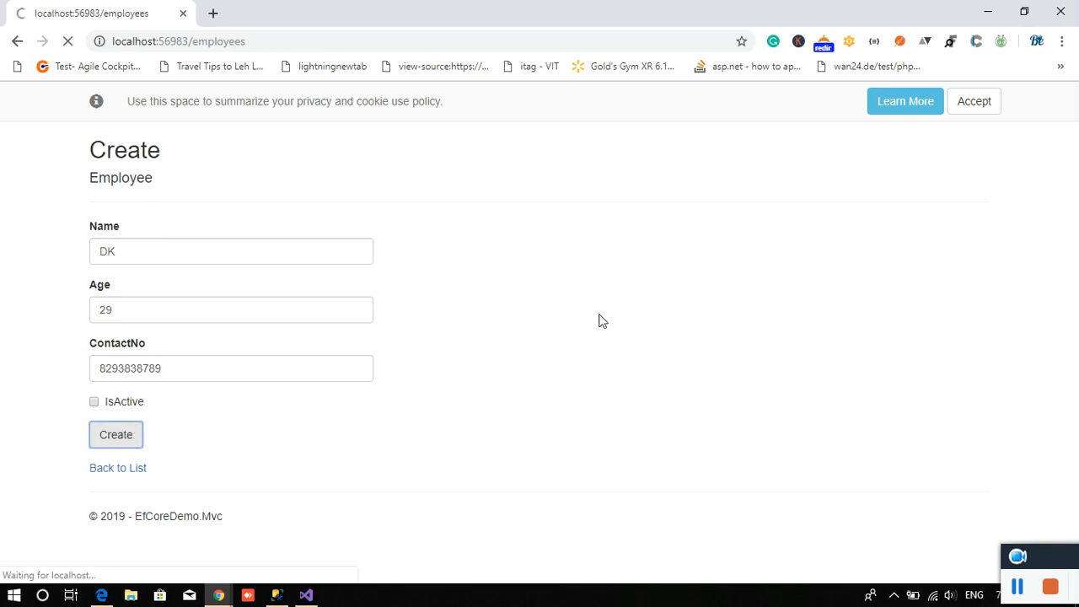
{"action": "left_click", "coordinate": [114, 435]}
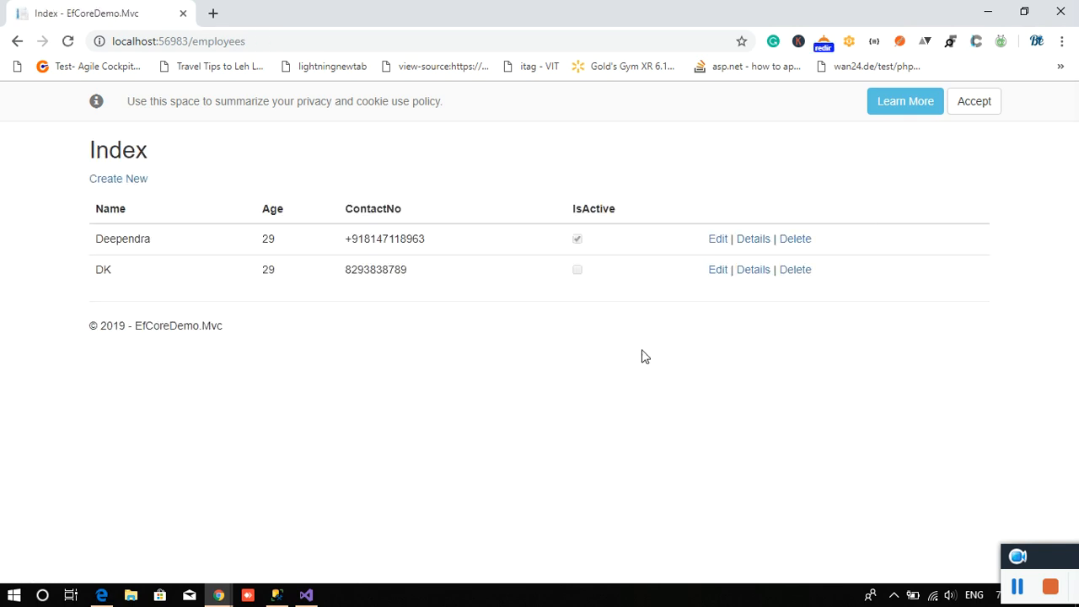
{"action": "mouse_move", "coordinate": [401, 433]}
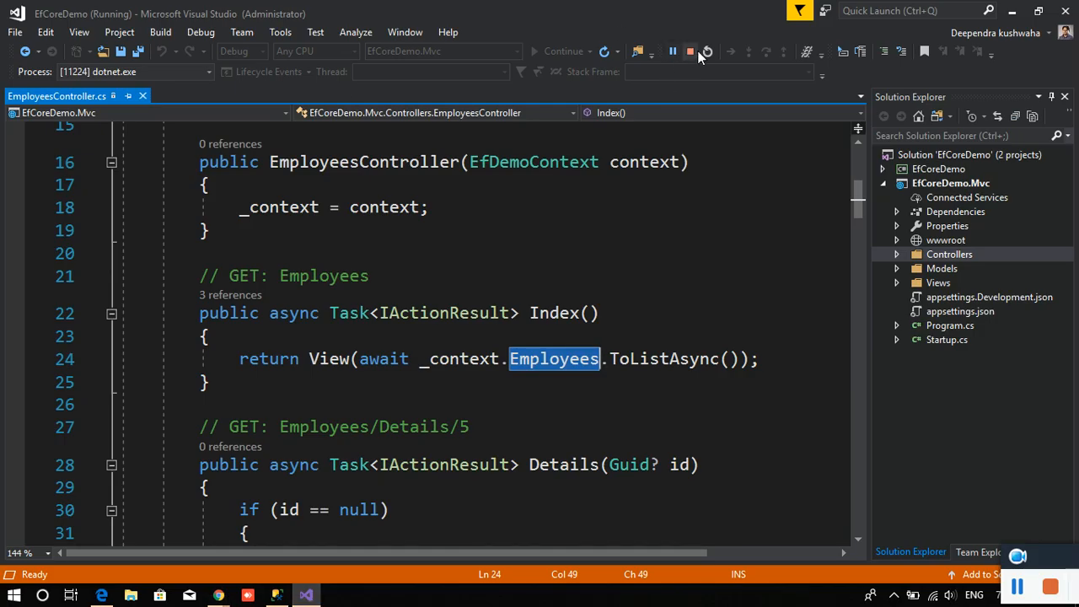
- Append .Where(t=>t.IsActive) after _context.Employees in Index, save, and bring the site back up
{"action": "left_click", "coordinate": [690, 51]}
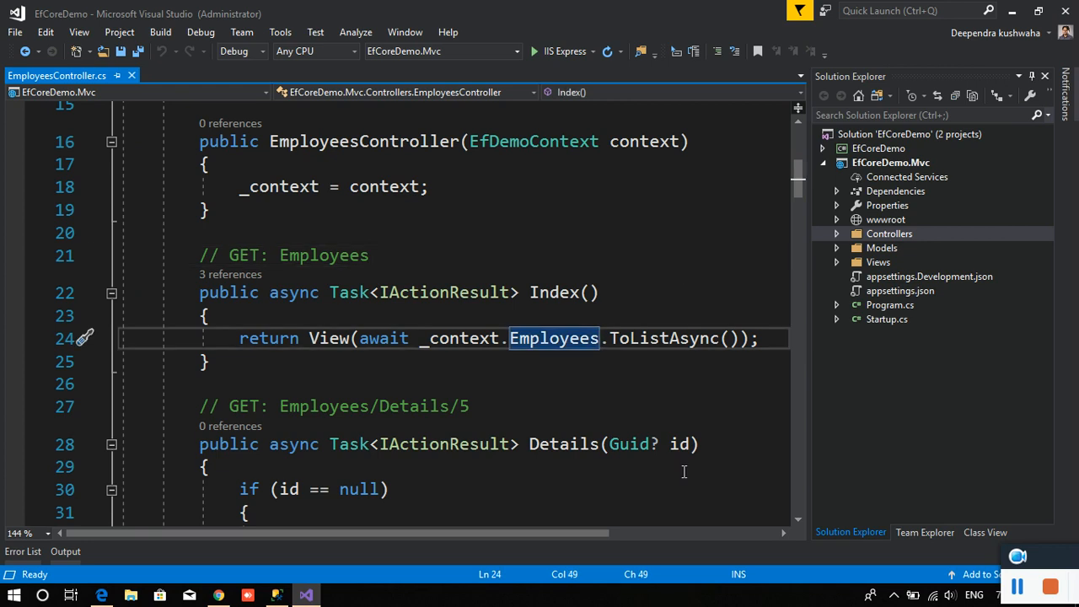
{"action": "type", "text": "."}
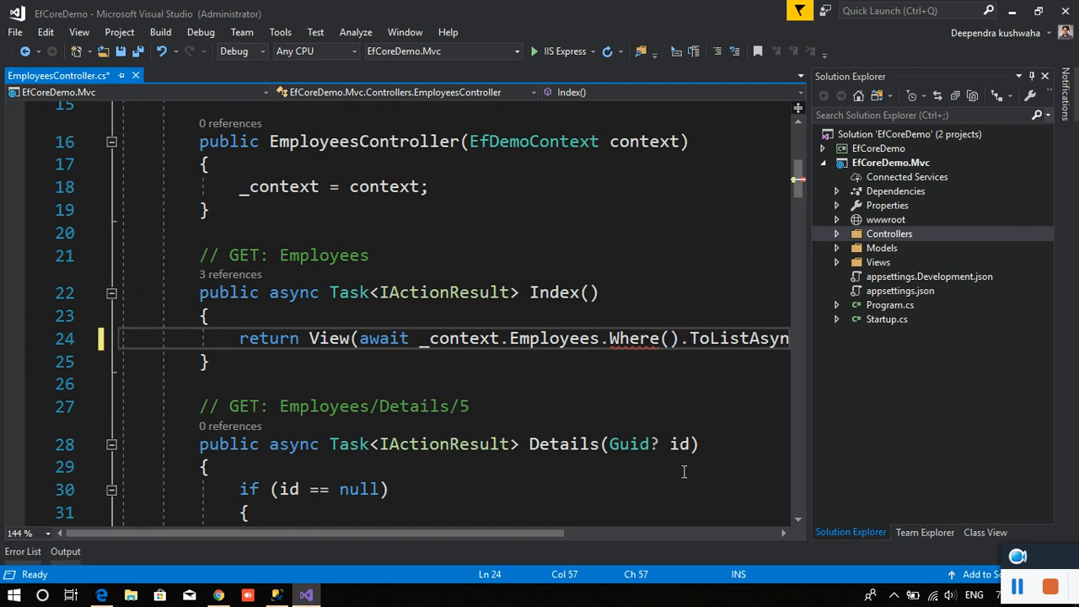
{"action": "type", "text": "t=>t.IsActive"}
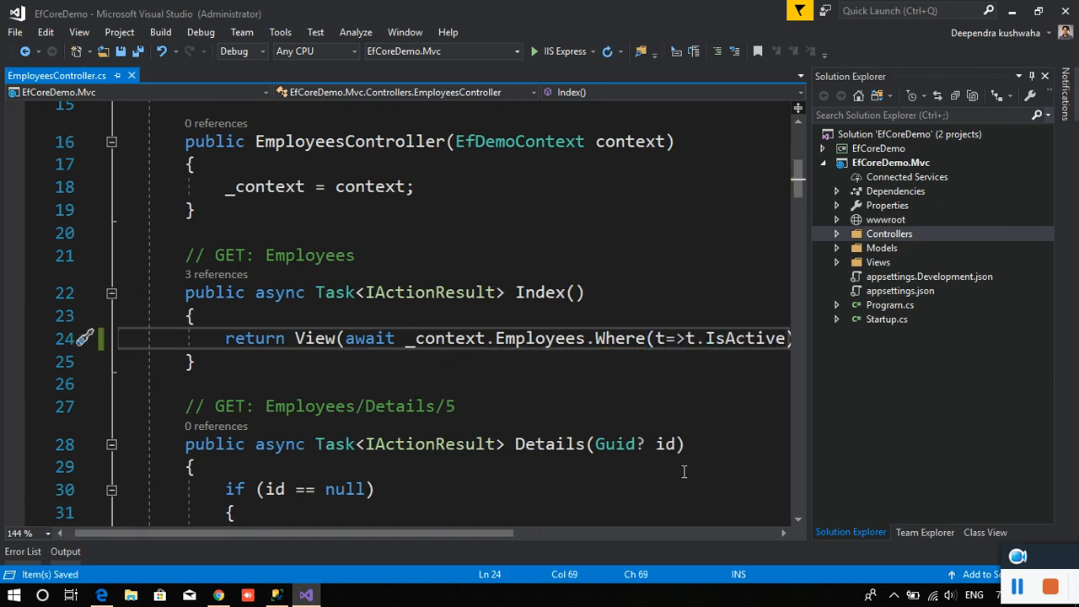
{"action": "left_click", "coordinate": [543, 232]}
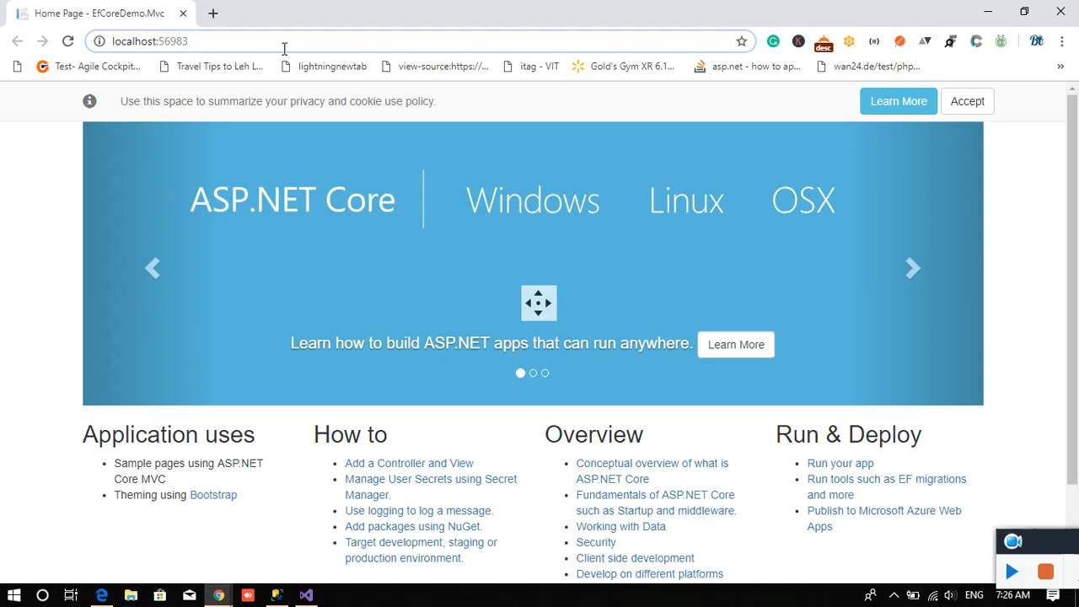
- Reload /employees, which now lists only the active employee Deependra
{"action": "type", "text": "employees"}
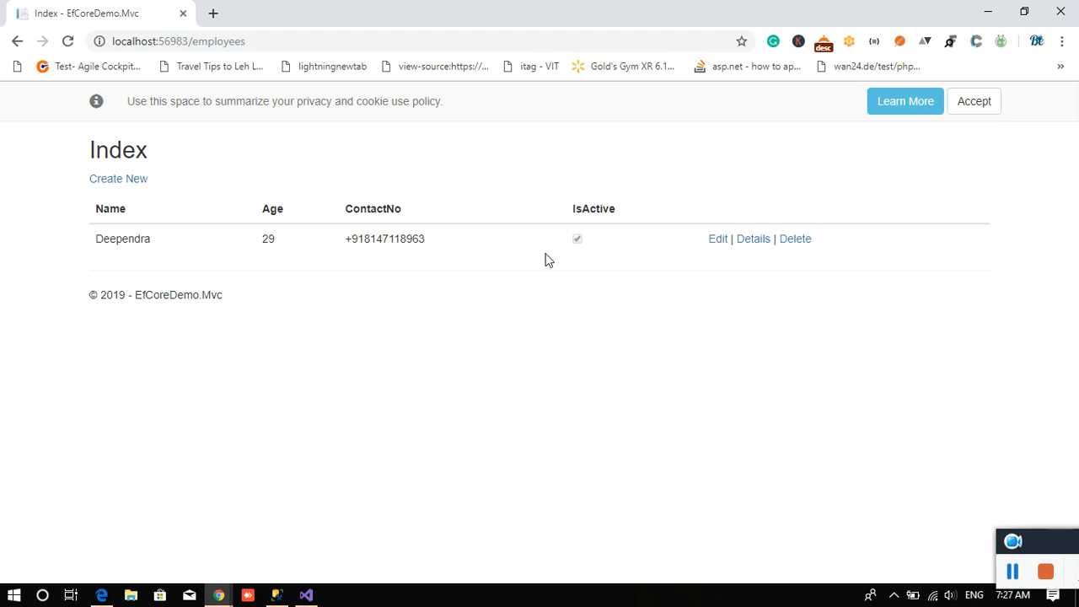
{"action": "mouse_move", "coordinate": [848, 268]}
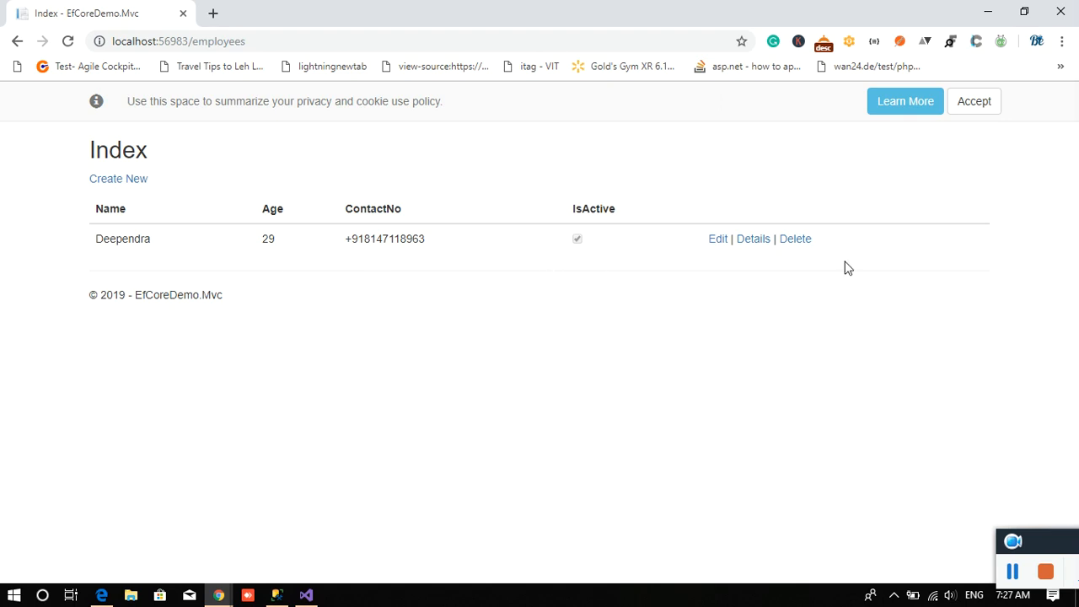
{"action": "mouse_move", "coordinate": [312, 266]}
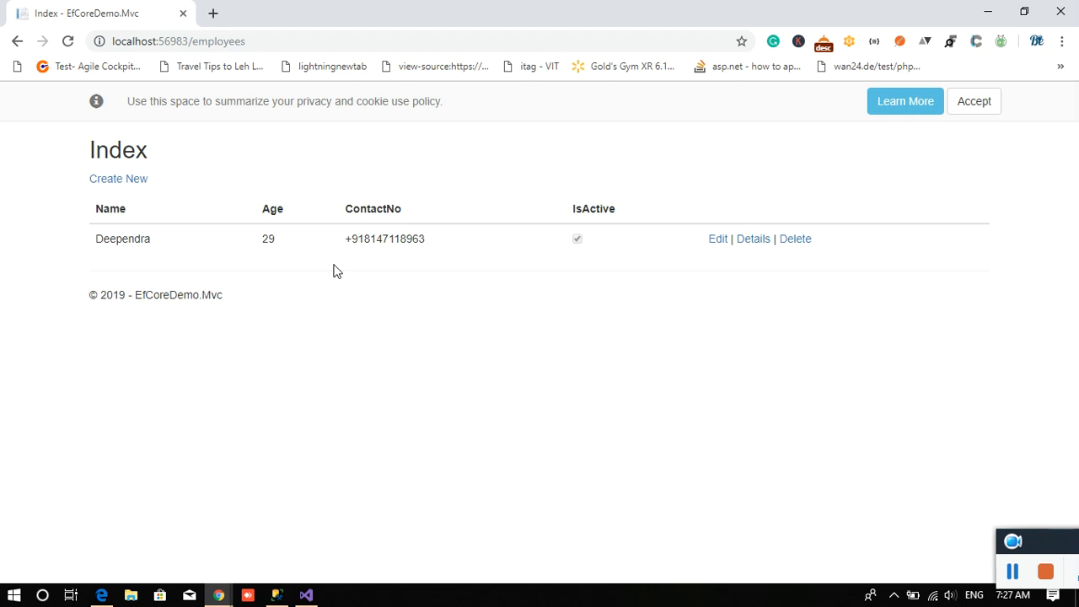
{"action": "mouse_move", "coordinate": [412, 259]}
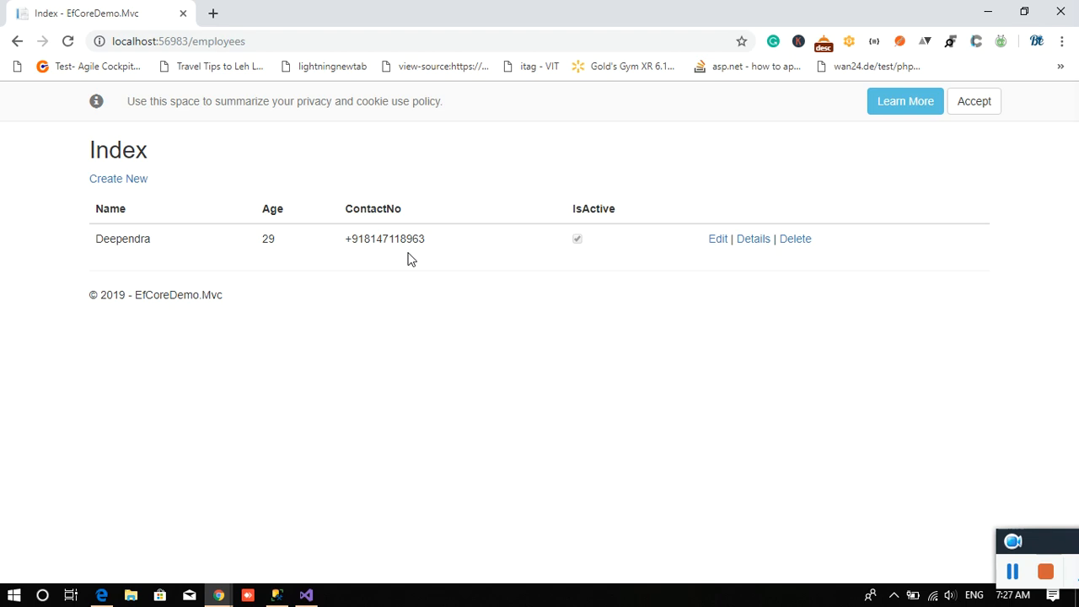
{"action": "mouse_move", "coordinate": [957, 7]}
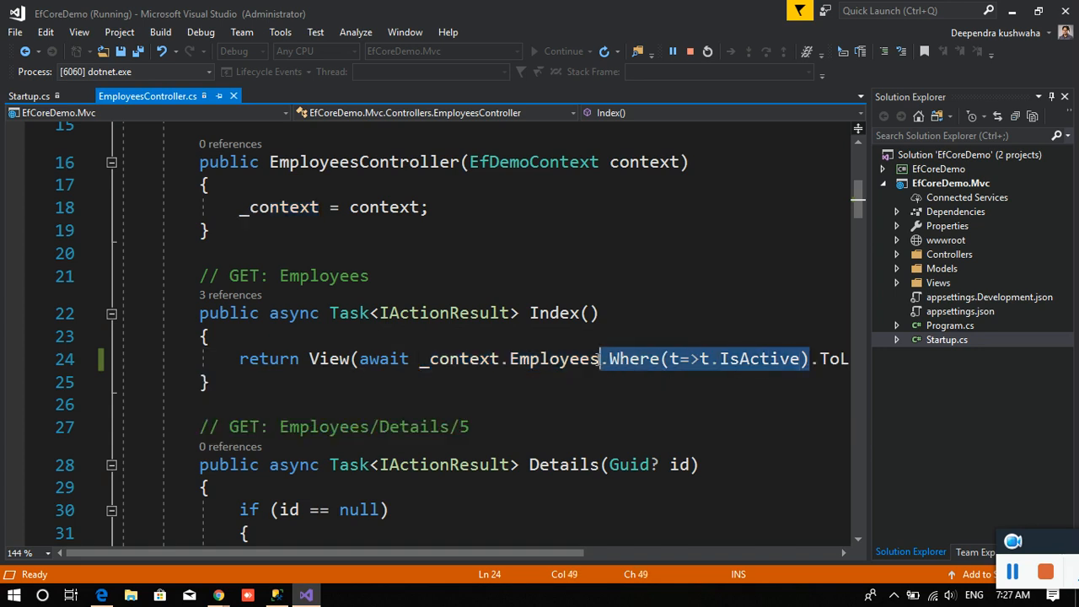
- Stop debugging and open EfDemoContext.cs from the EfCoreDemo project in Solution Explorer
{"action": "double_click", "coordinate": [552, 358]}
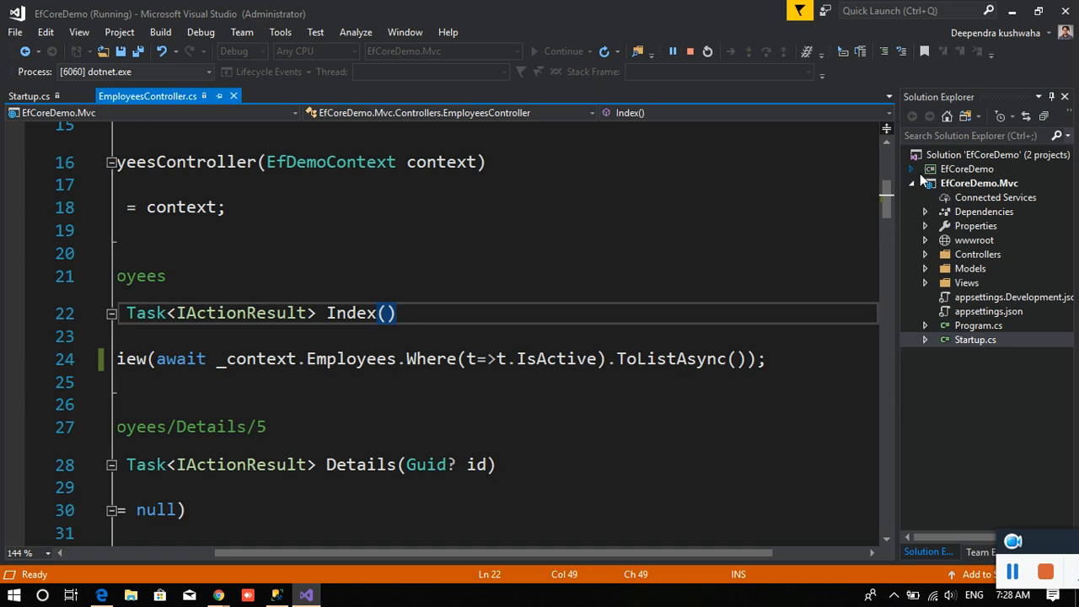
{"action": "left_click", "coordinate": [910, 168]}
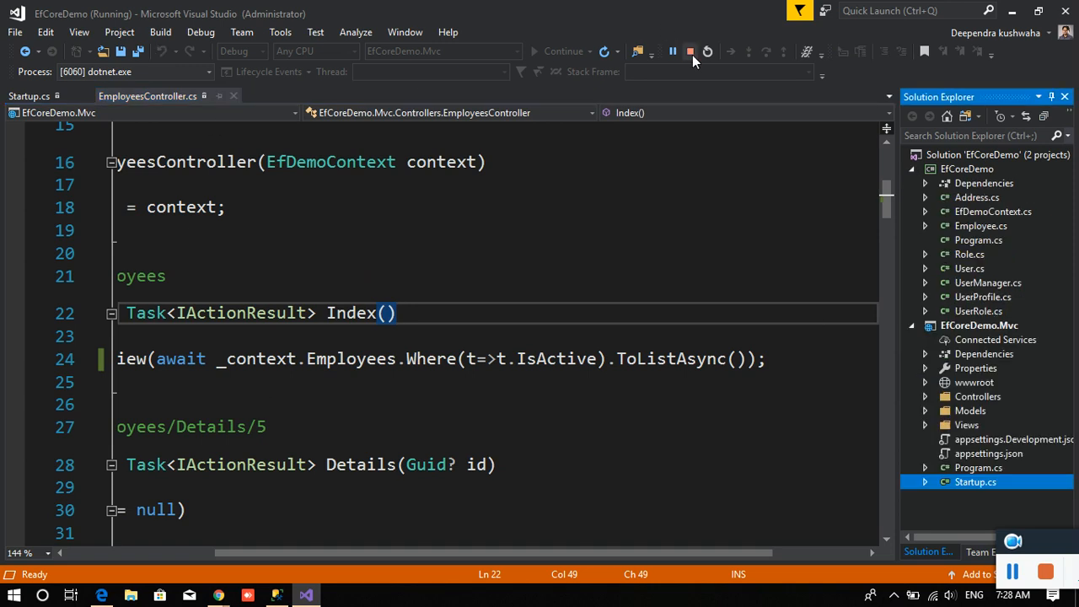
{"action": "left_click", "coordinate": [691, 50]}
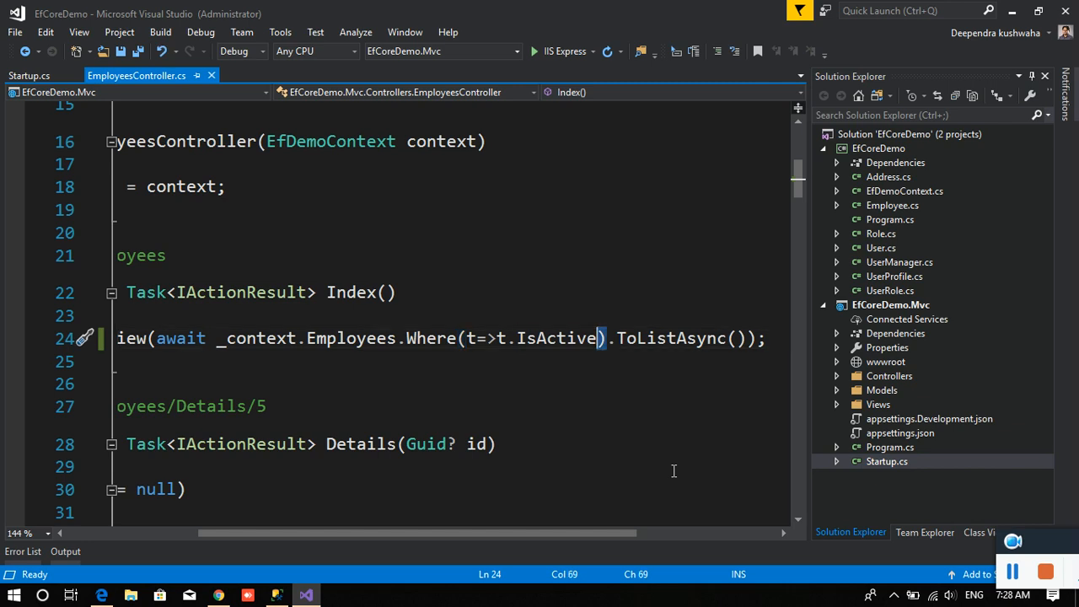
{"action": "left_click_drag", "start_coordinate": [601, 337], "coordinate": [406, 337]}
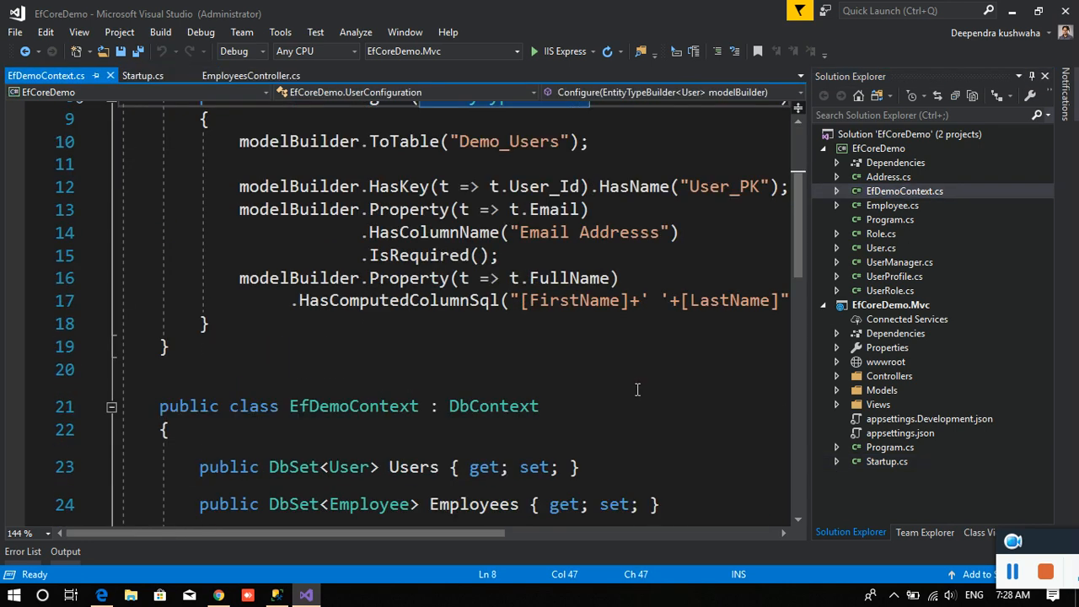
- Add .HasQueryFilter(t => t.IsActive) to modelBuilder.Entity<Employee>() and save the context
{"action": "scroll", "scroll_direction": "down", "scroll_amount": 3}
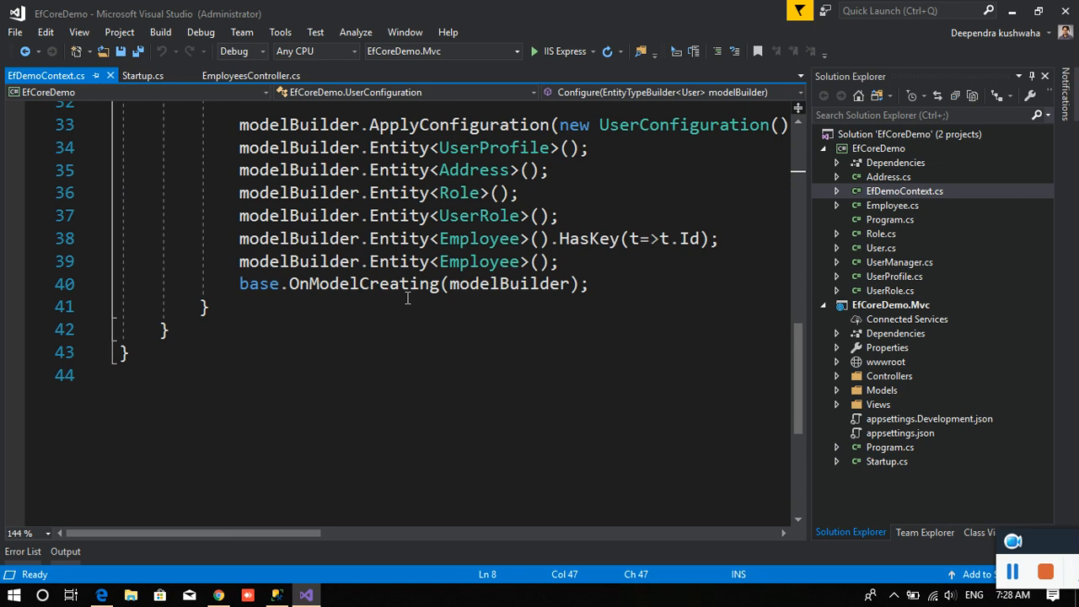
{"action": "double_click", "coordinate": [479, 237]}
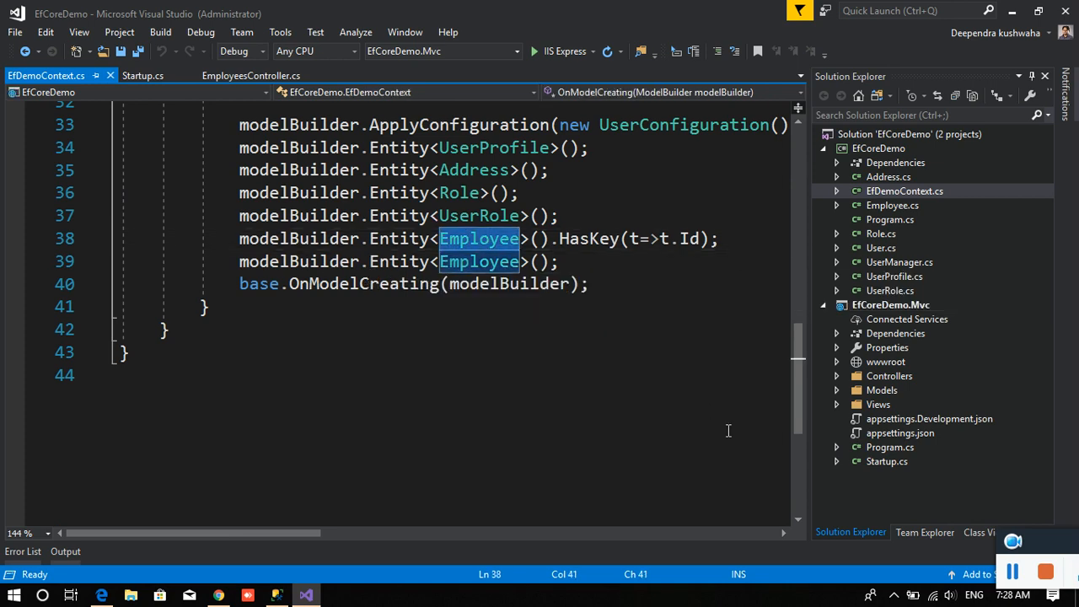
{"action": "type", "text": "ha"}
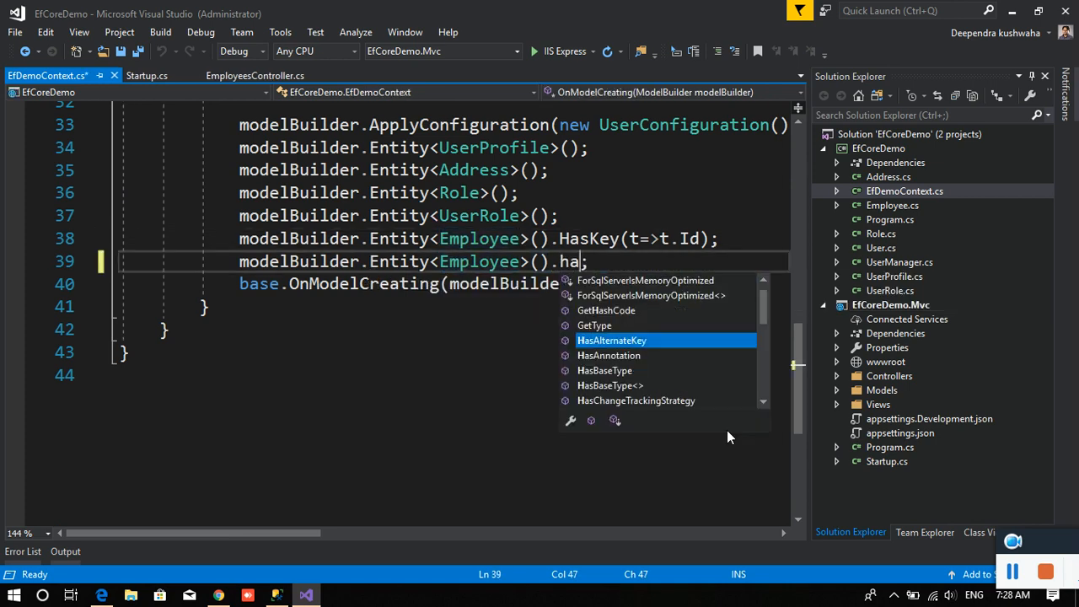
{"action": "type", "text": "sq"}
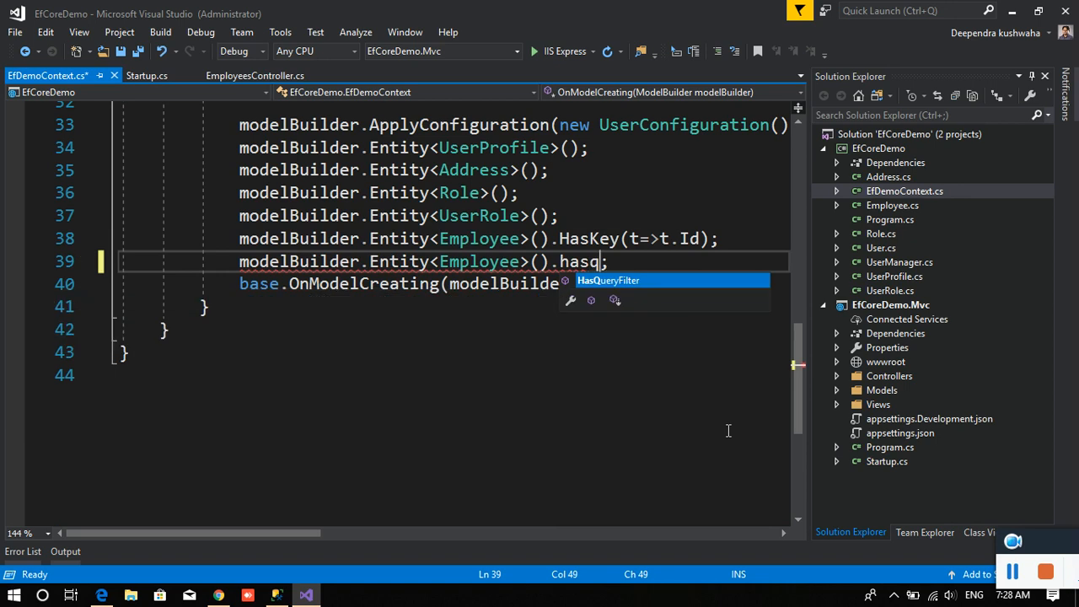
{"action": "type", "text": "HasQueryFilter()"}
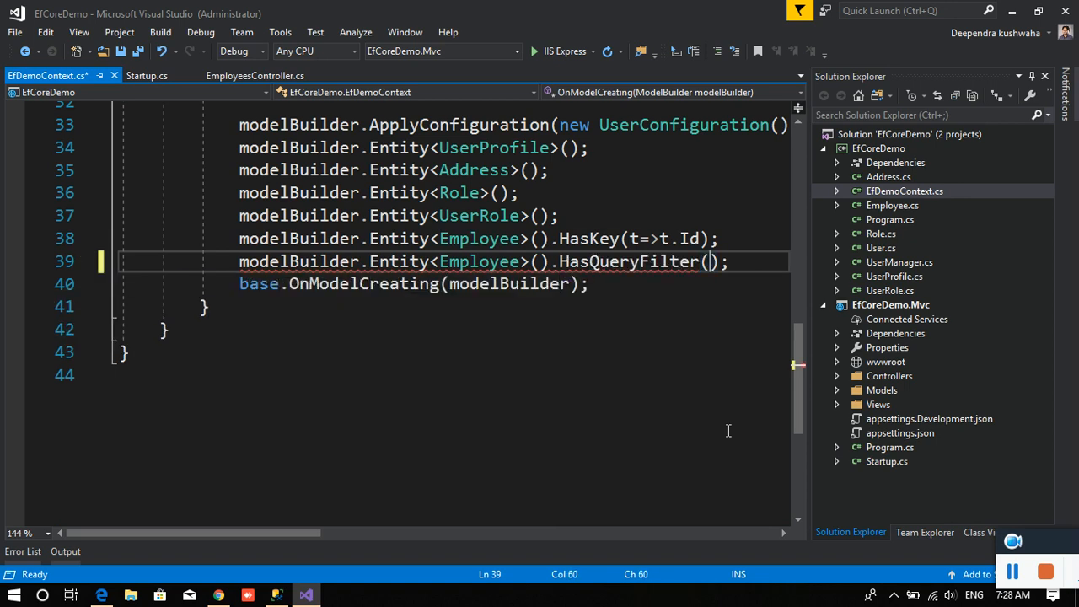
{"action": "type", "text": "t=>t."}
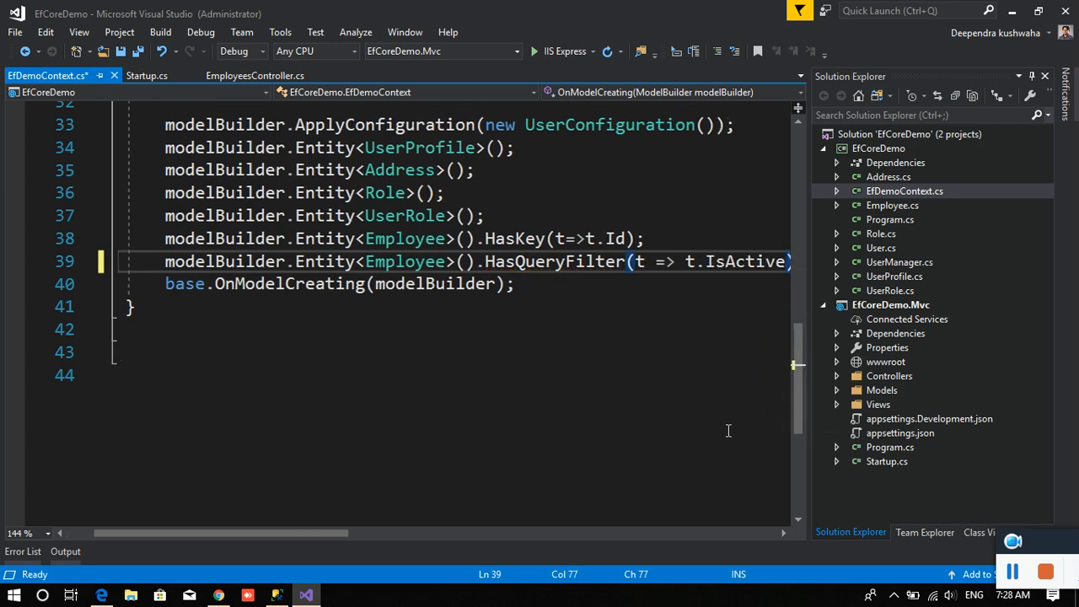
{"action": "key", "text": "ctrl+s"}
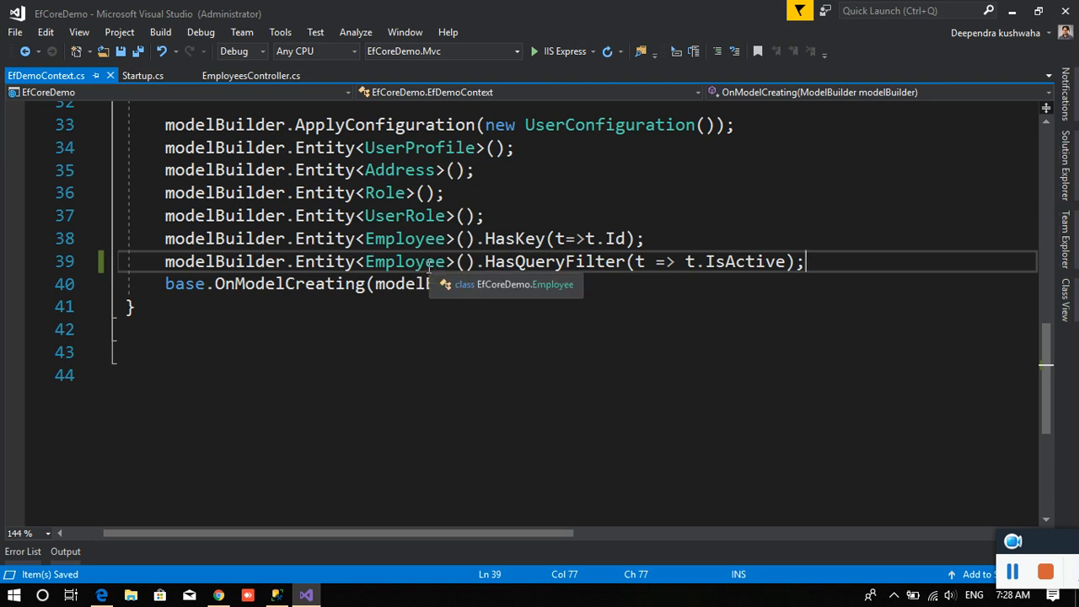
- Highlight IsActive in the new filter and switch back to the controller
{"action": "double_click", "coordinate": [745, 260]}
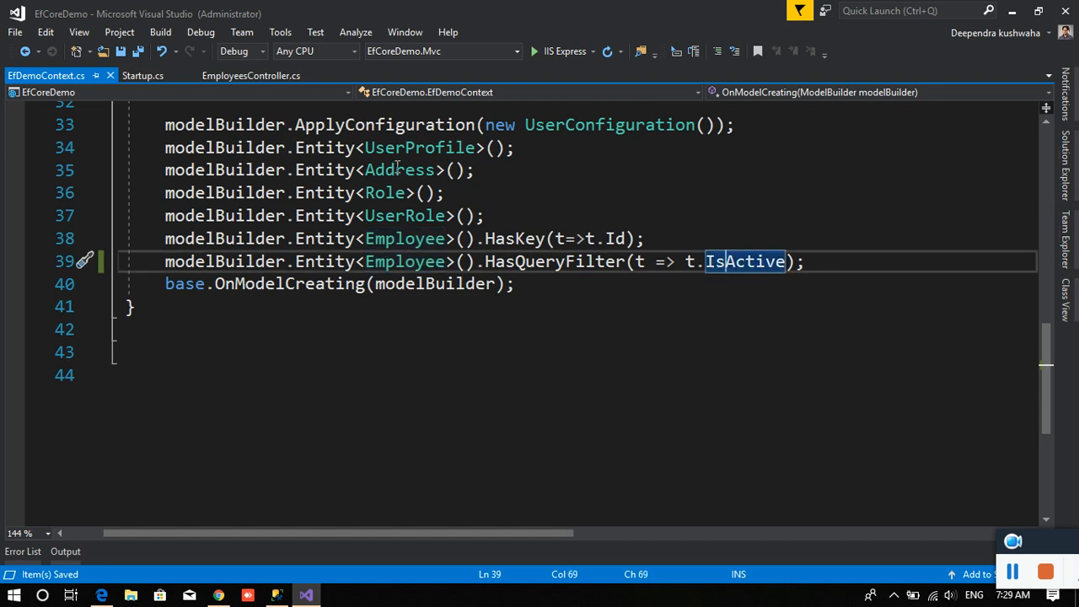
{"action": "mouse_move", "coordinate": [743, 262]}
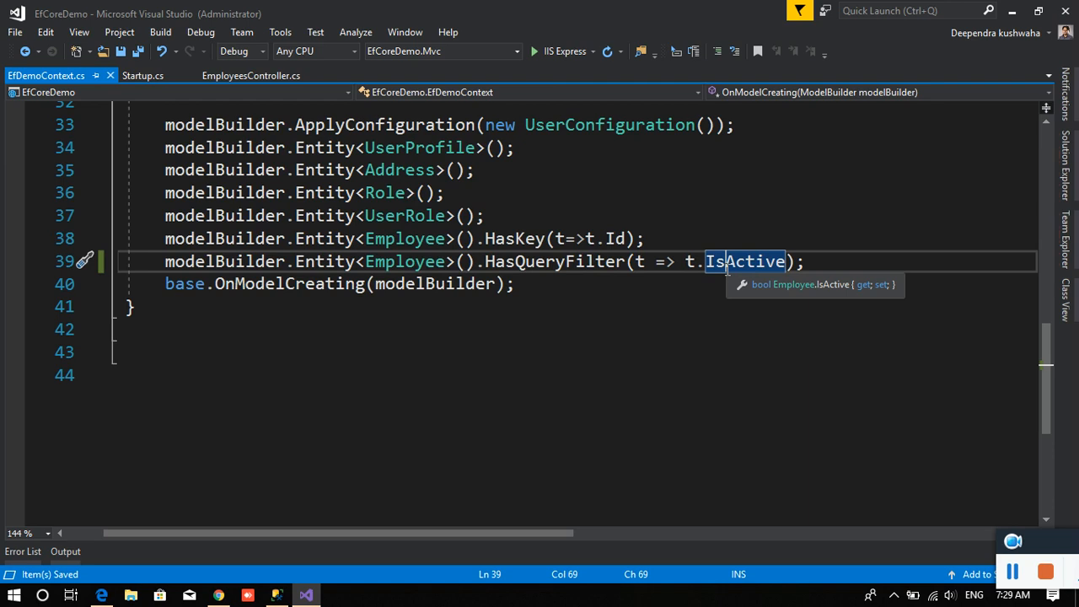
{"action": "left_click", "coordinate": [250, 74]}
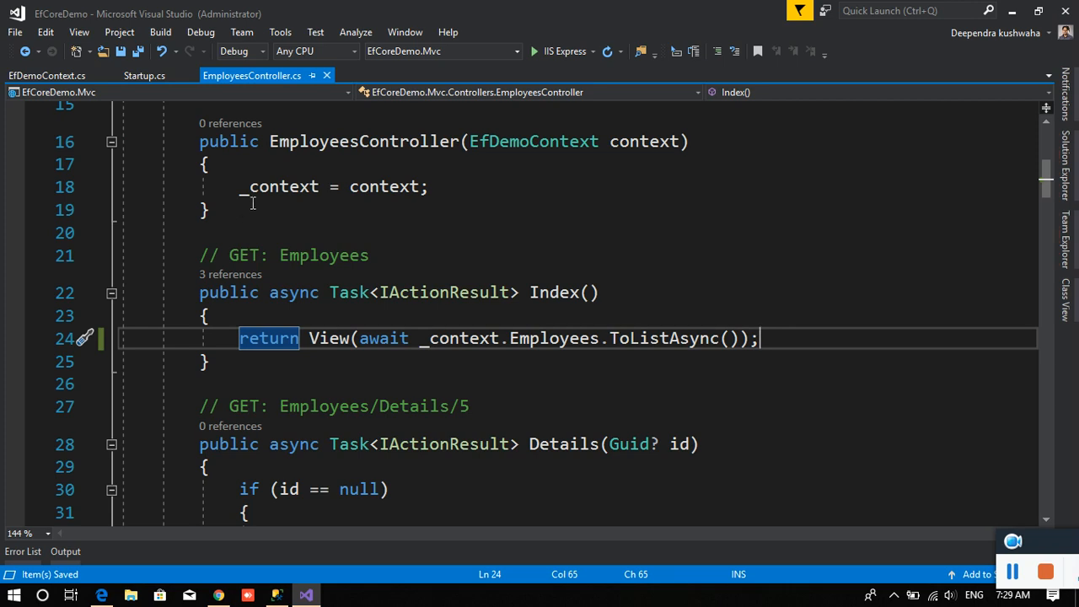
- Highlight the Index action's return and ToListAsync call, which load all employees with no Where clause
{"action": "double_click", "coordinate": [552, 337]}
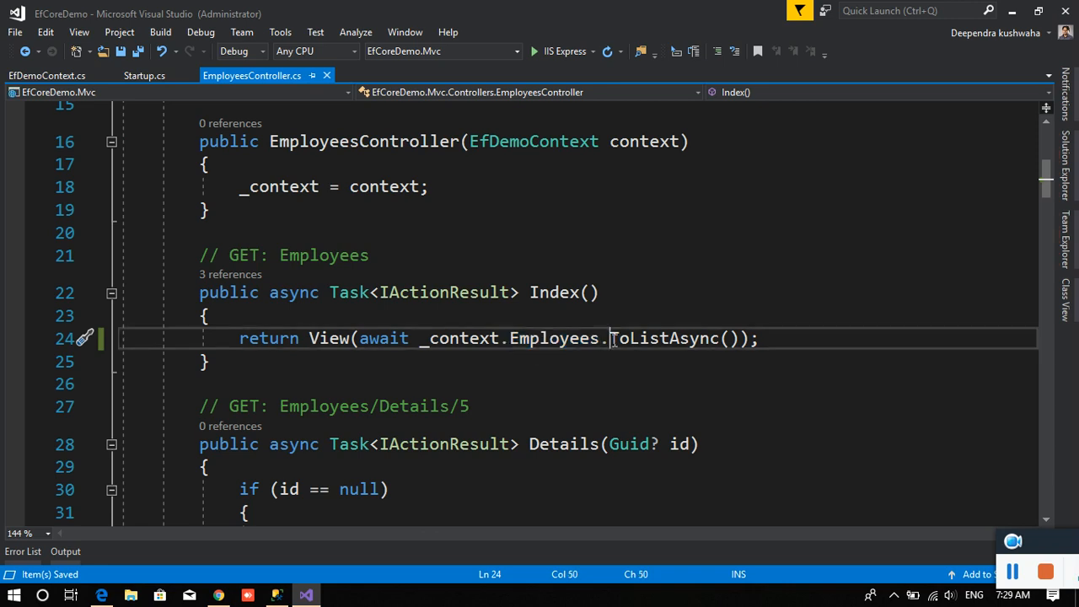
{"action": "double_click", "coordinate": [664, 337]}
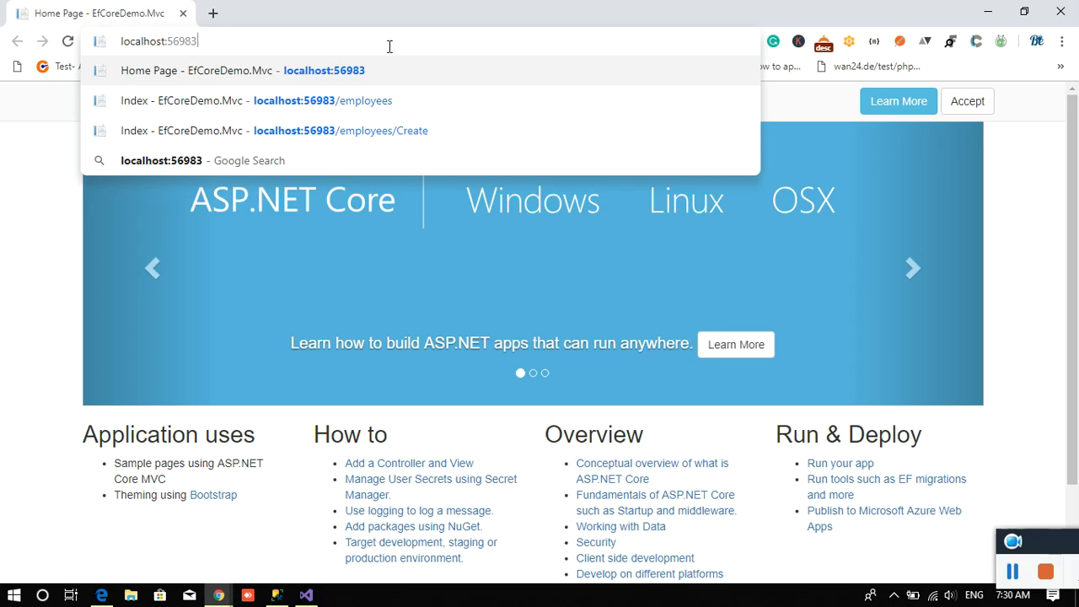
{"action": "left_click", "coordinate": [324, 101]}
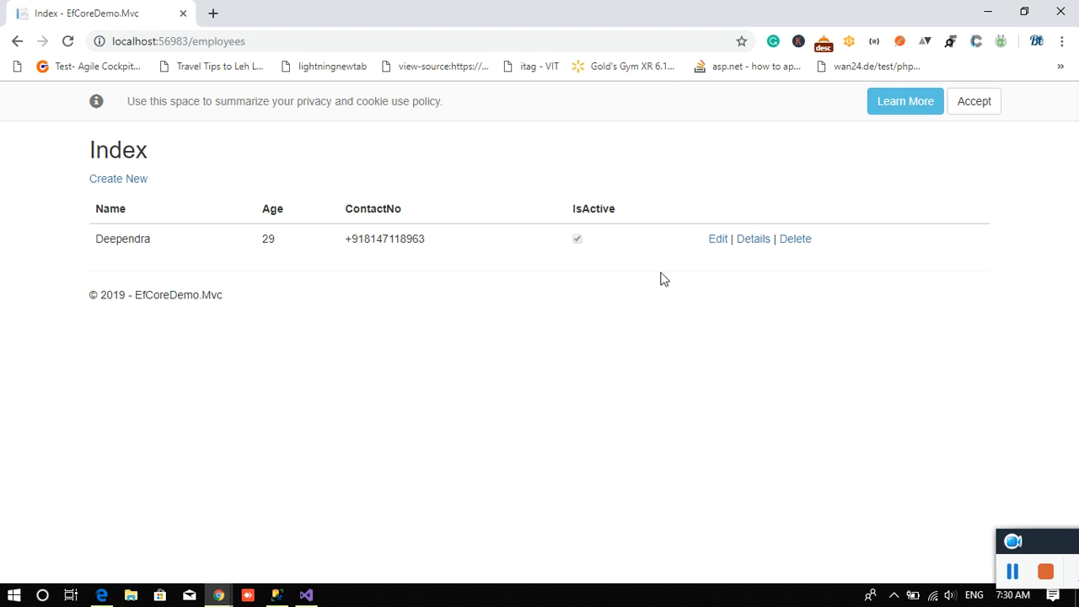
{"action": "mouse_move", "coordinate": [259, 263]}
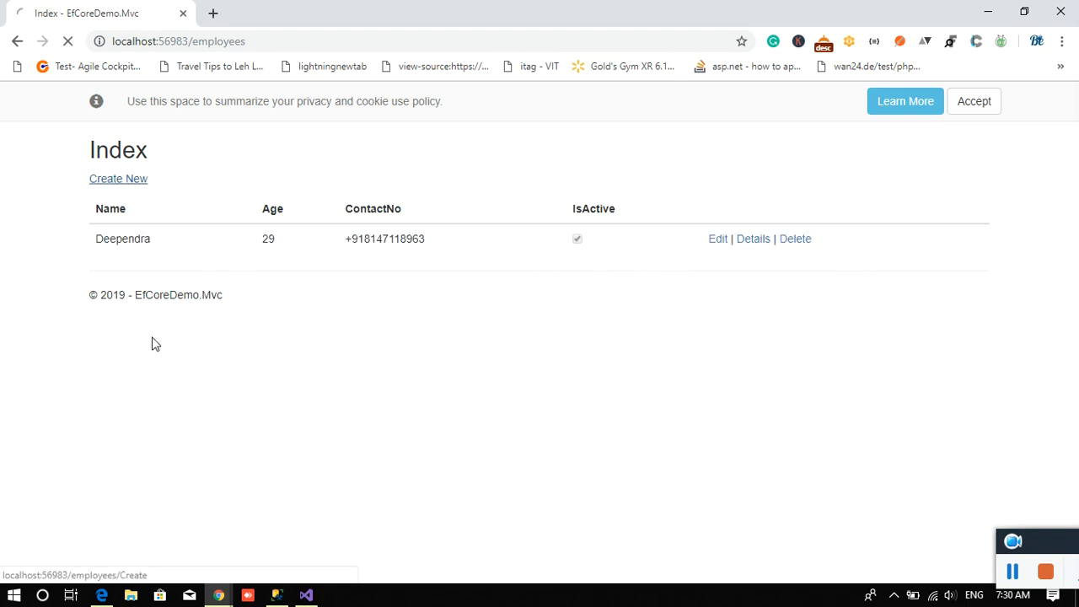
{"action": "left_click", "coordinate": [118, 179]}
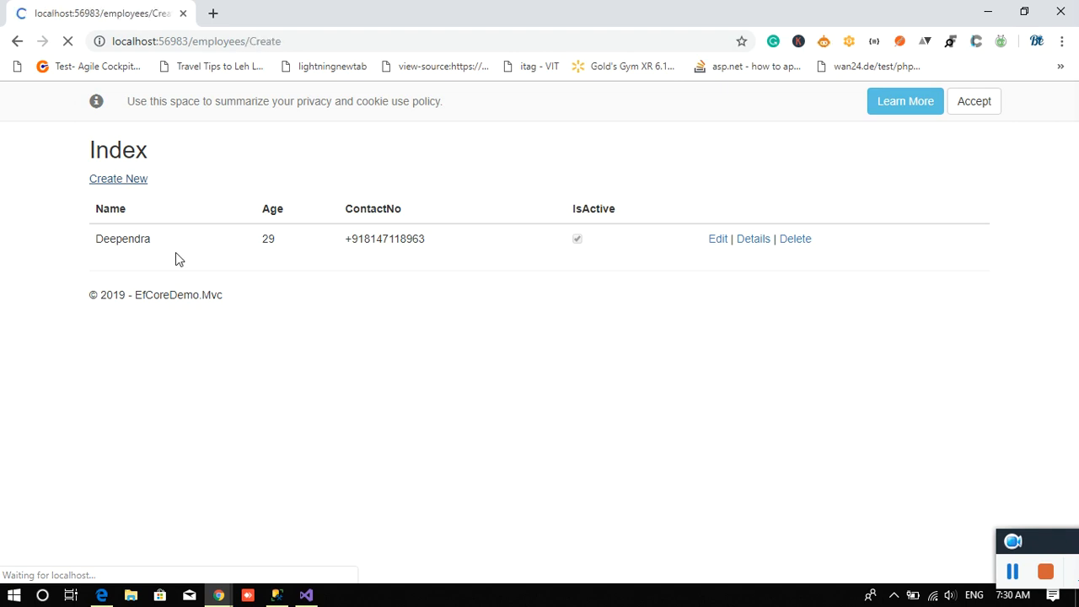
{"action": "left_click", "coordinate": [118, 179]}
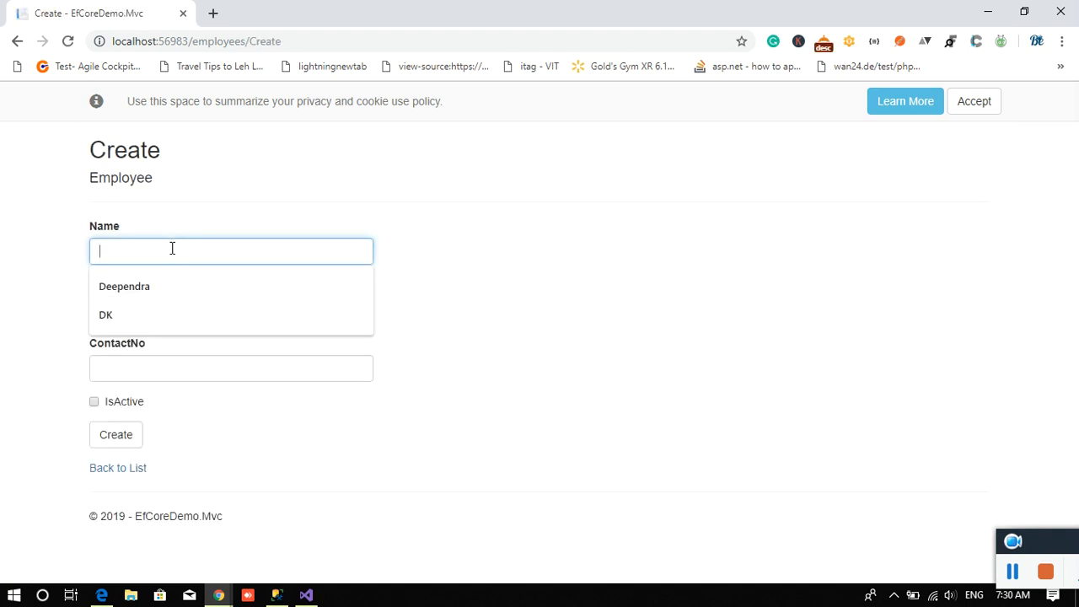
{"action": "type", "text": "San"}
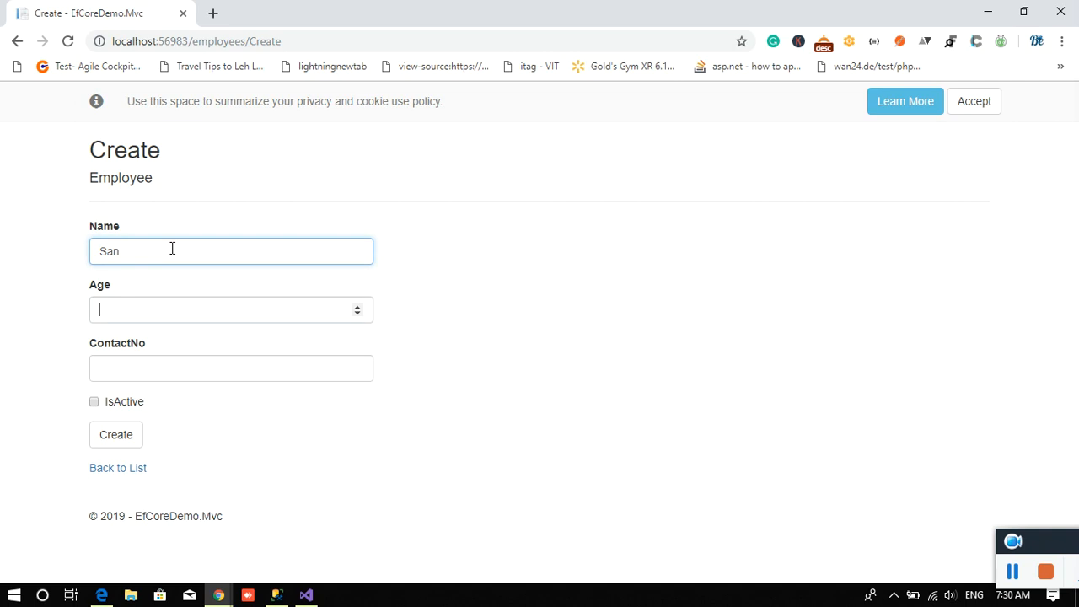
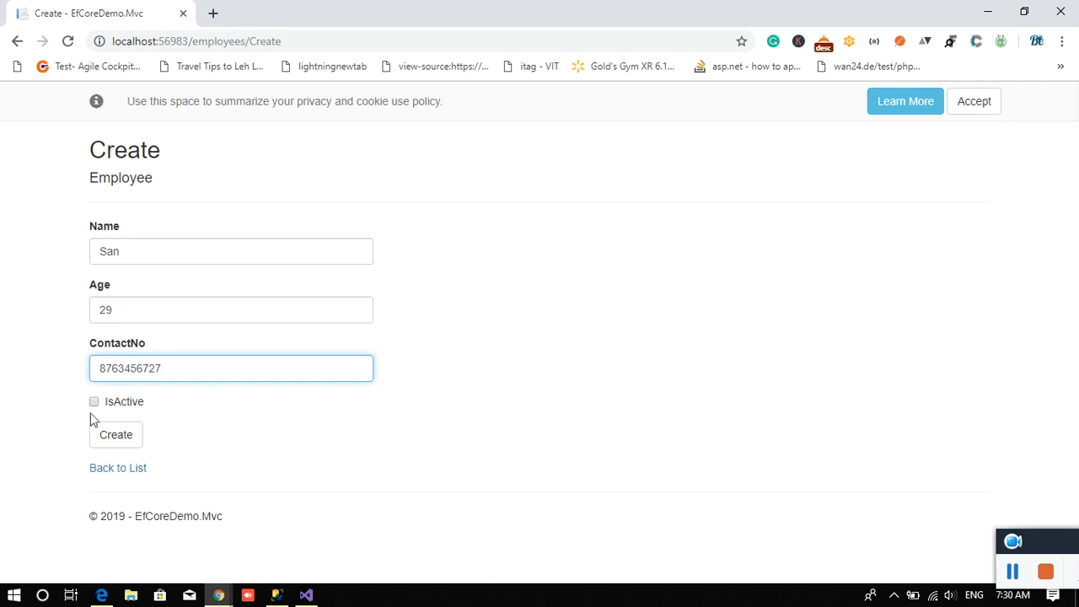
- Mark San as active and create the record, so the list shows San and Deependra
{"action": "left_click", "coordinate": [115, 435]}
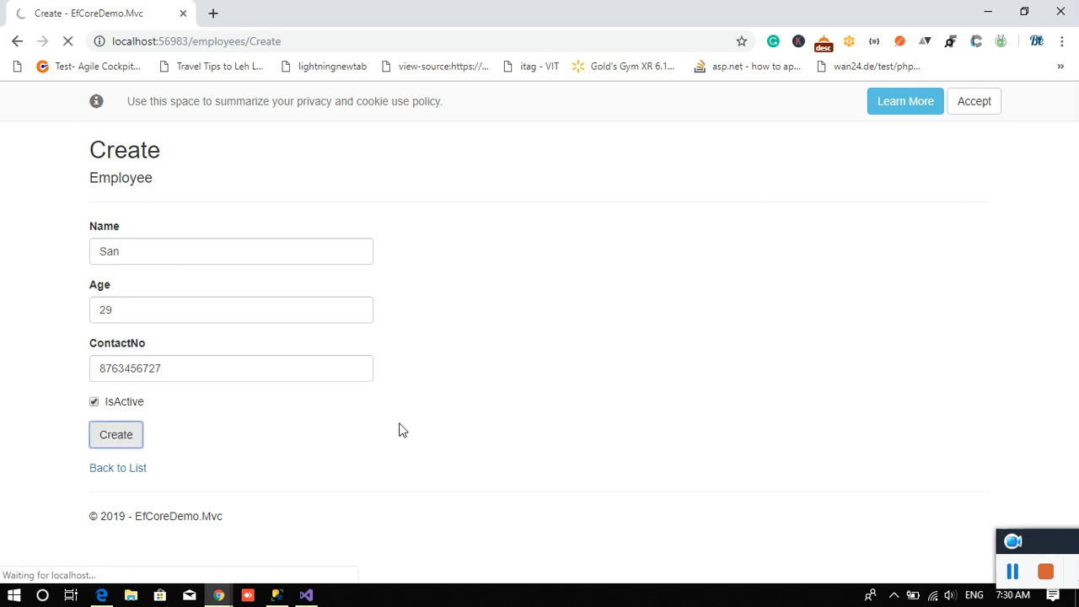
{"action": "left_click", "coordinate": [114, 435]}
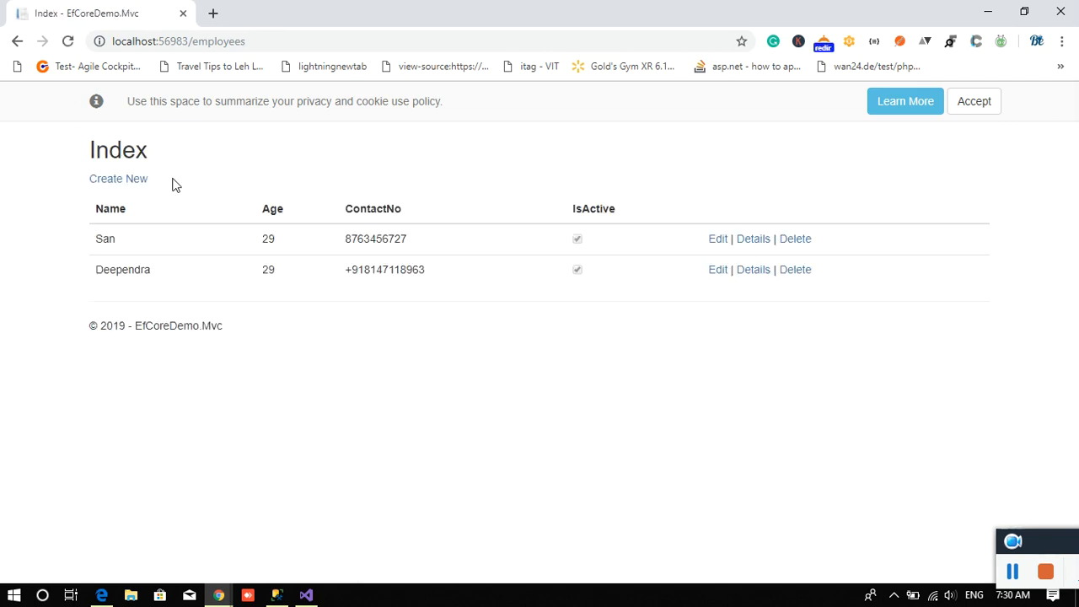
{"action": "left_click", "coordinate": [118, 179]}
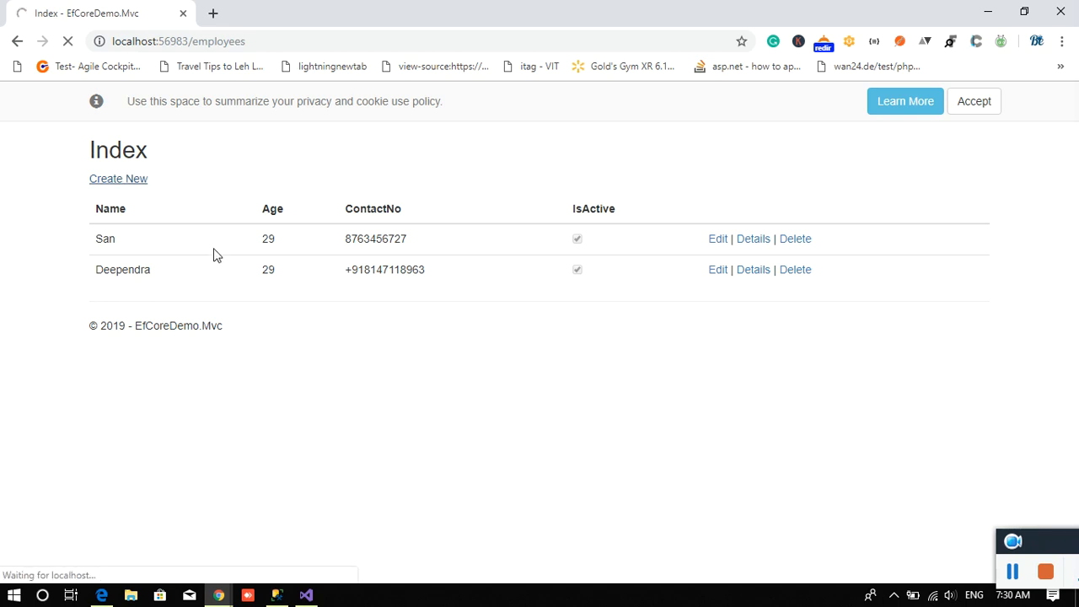
{"action": "left_click", "coordinate": [118, 179]}
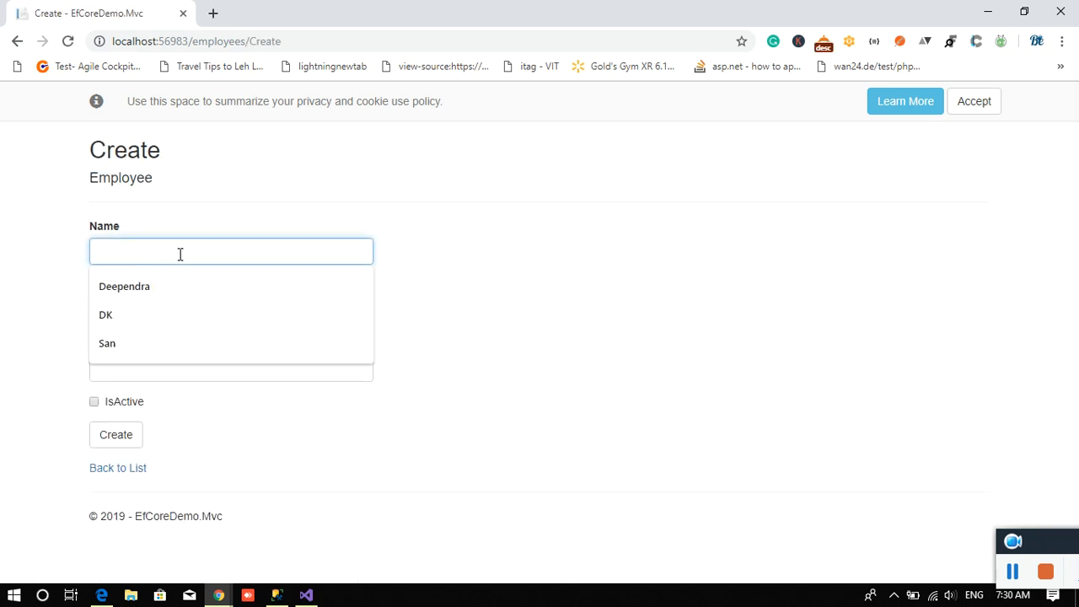
{"action": "type", "text": "Kapil"}
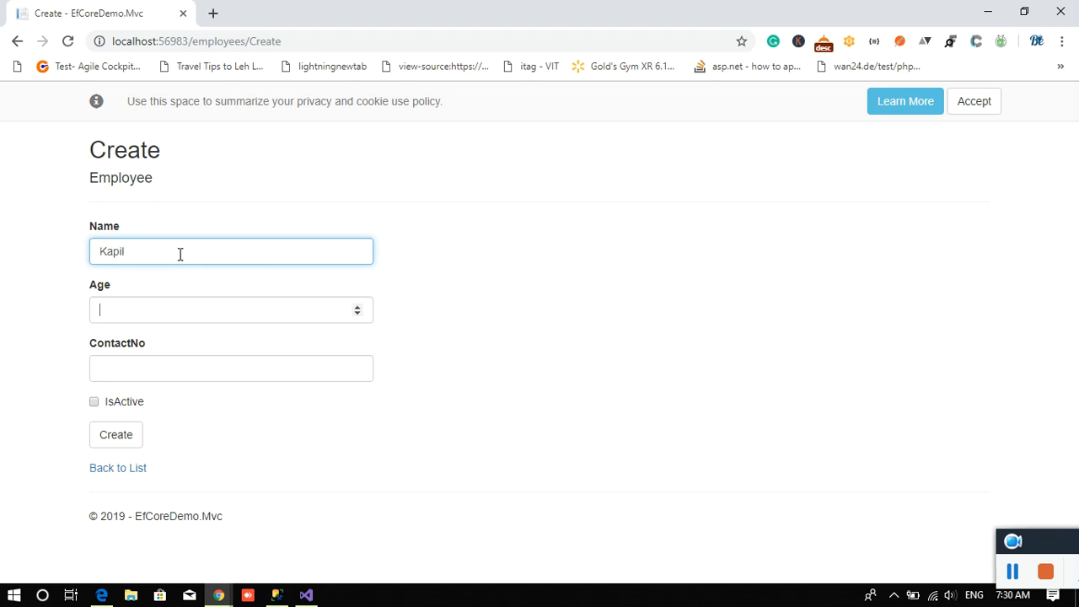
{"action": "type", "text": "9"}
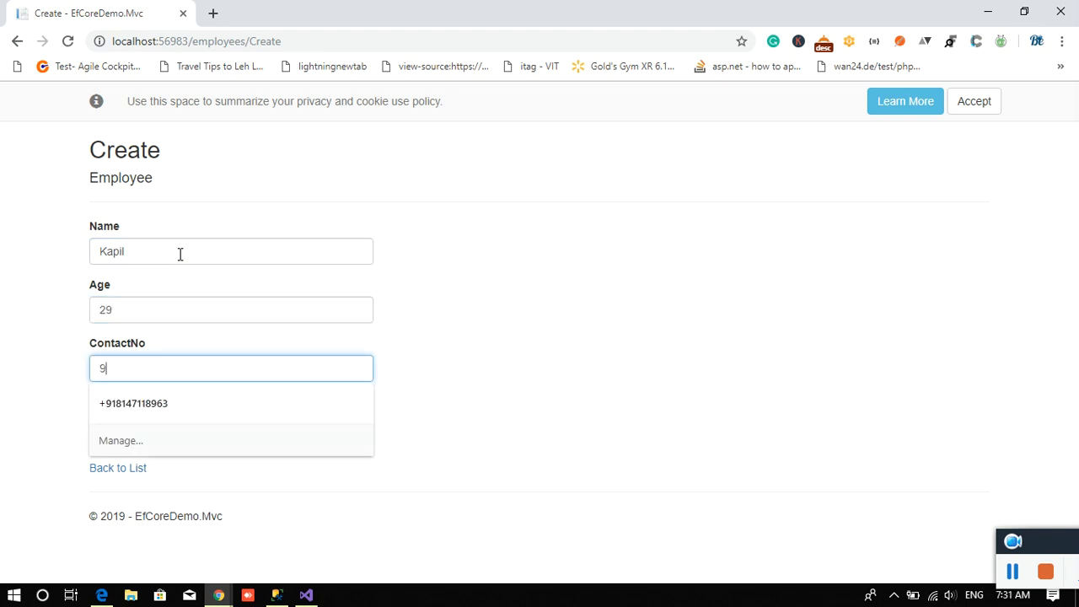
{"action": "type", "text": "8373635"}
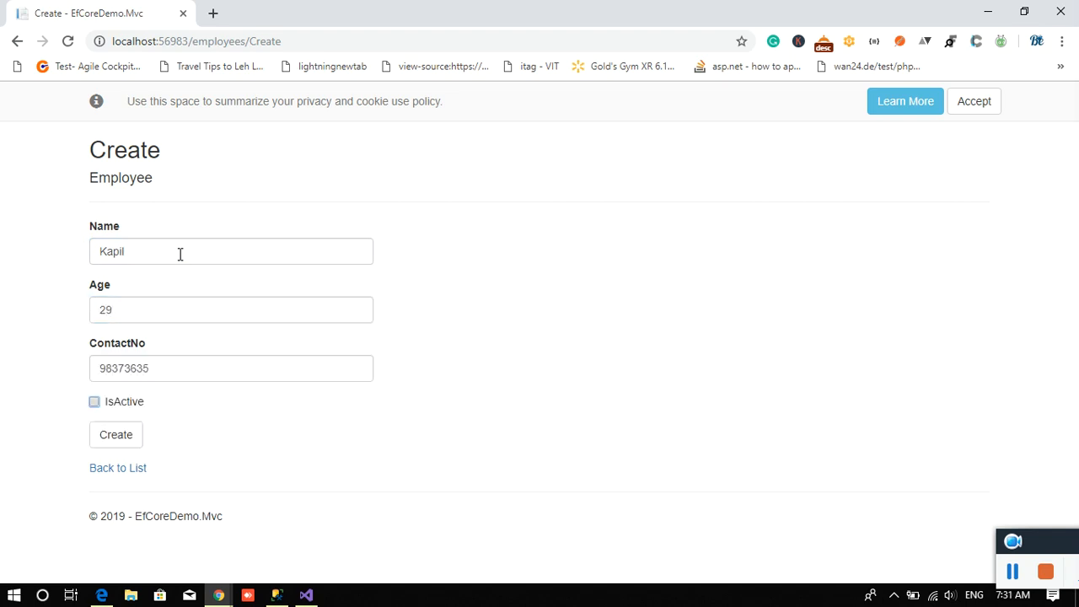
- Save Kapil, confirm he is absent from the employees list, and return to Visual Studio
{"action": "left_click", "coordinate": [114, 435]}
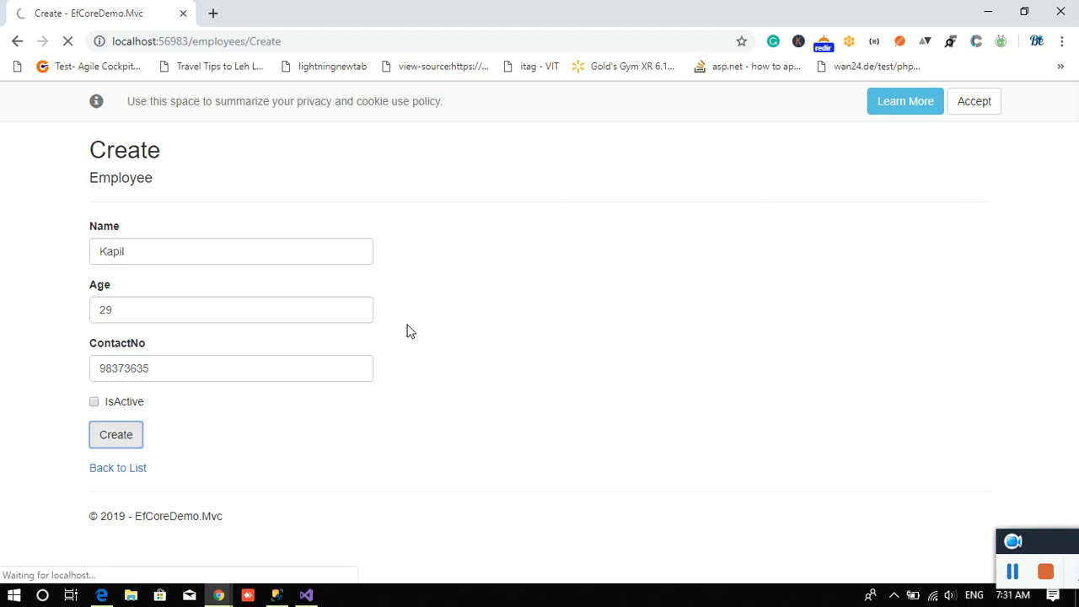
{"action": "left_click", "coordinate": [114, 435]}
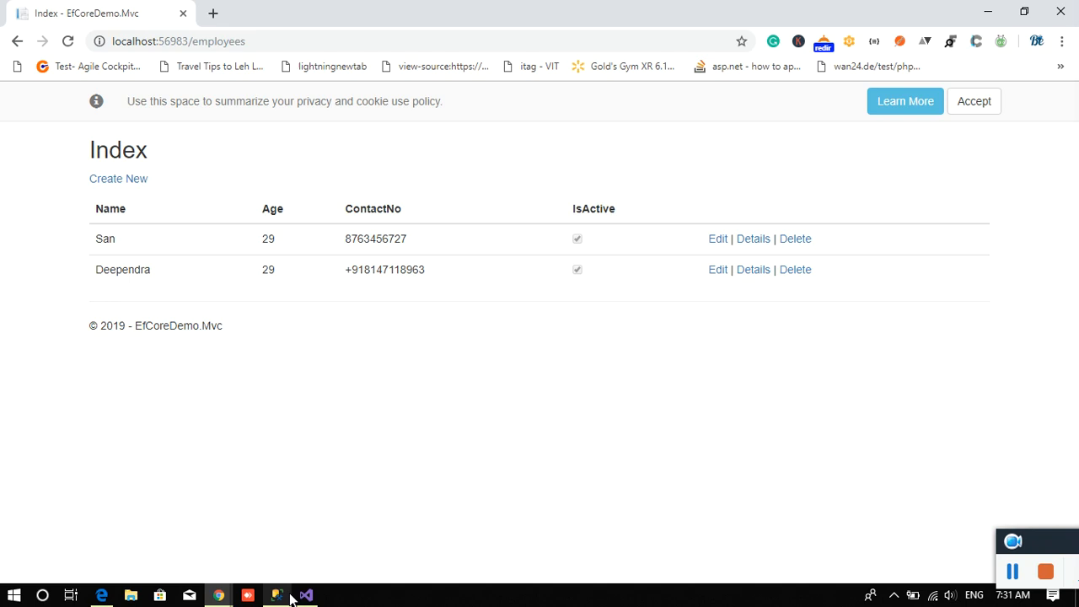
{"action": "left_click", "coordinate": [305, 595]}
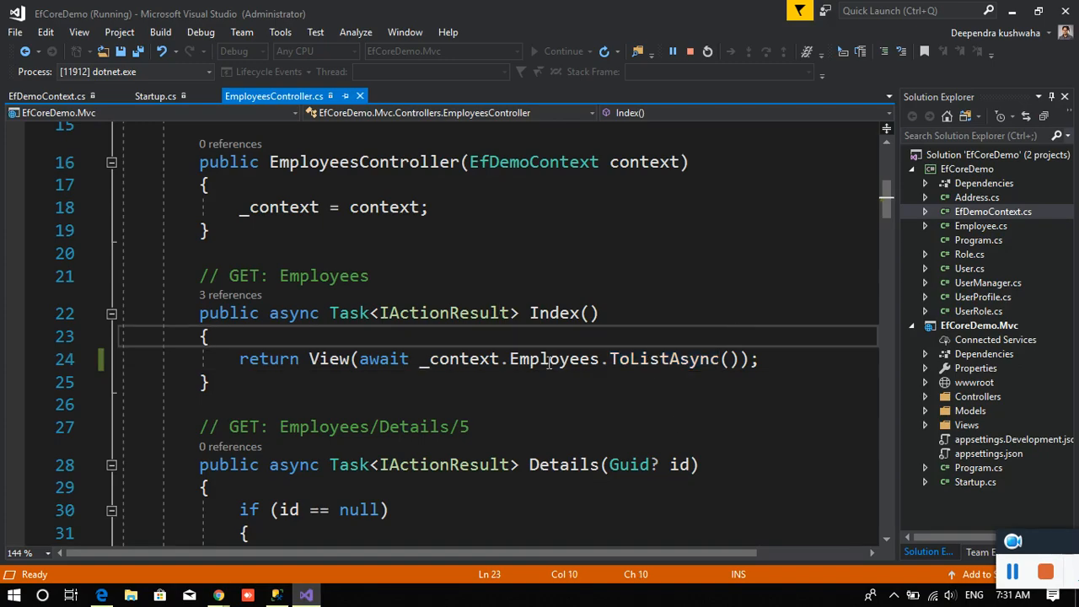
- Show OnModelCreating in EfDemoContext.cs with HasQueryFilter(t => t.IsActive) on Employee
{"action": "left_click", "coordinate": [47, 95]}
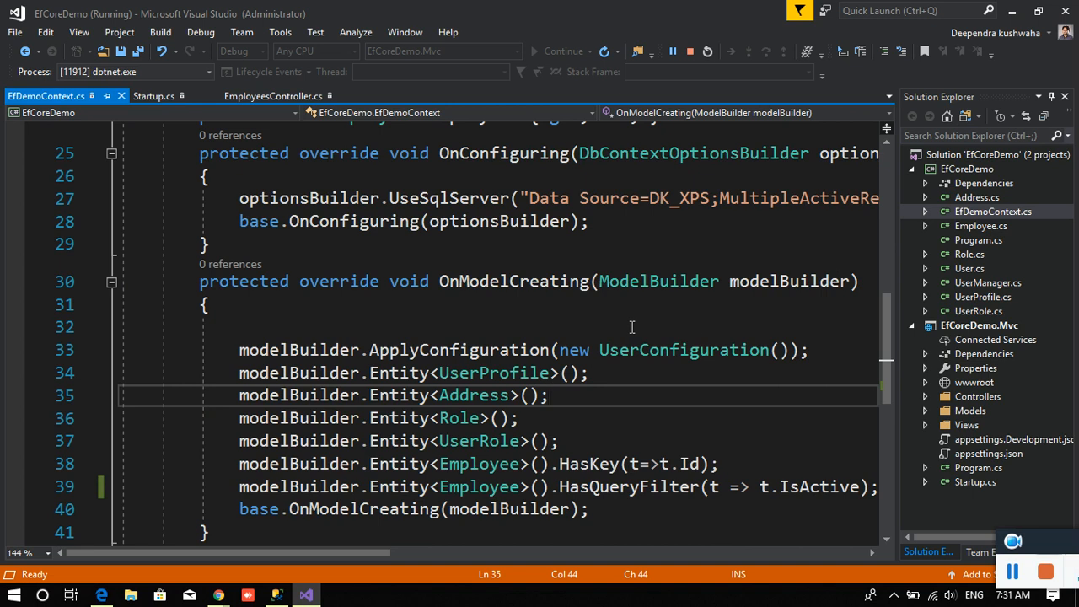
{"action": "scroll", "scroll_direction": "down", "scroll_amount": 3}
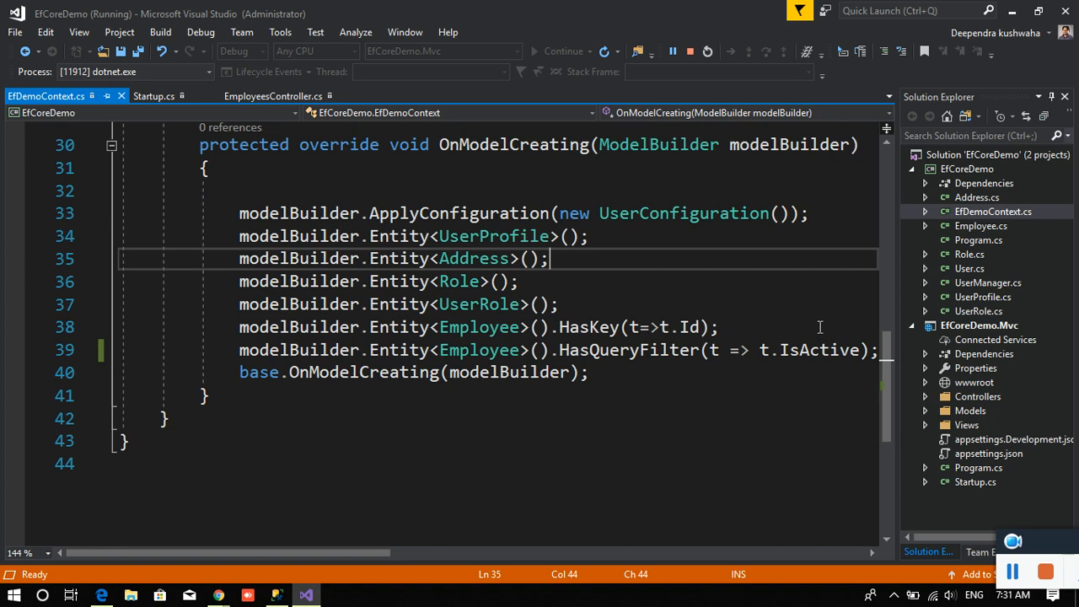
{"action": "mouse_move", "coordinate": [894, 475]}
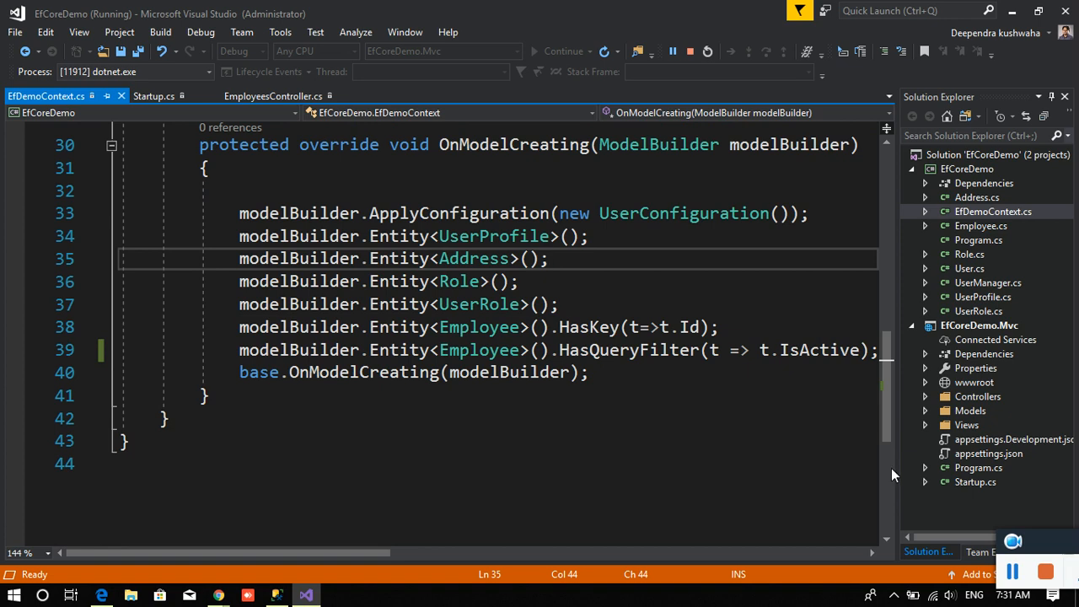